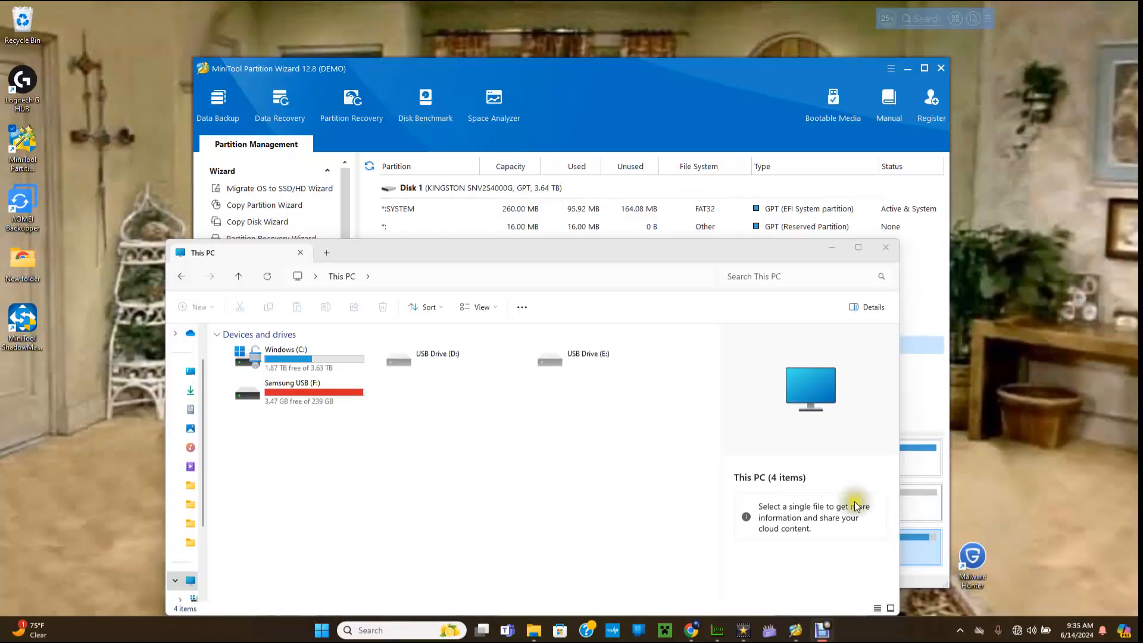
mouse_move(521, 522)
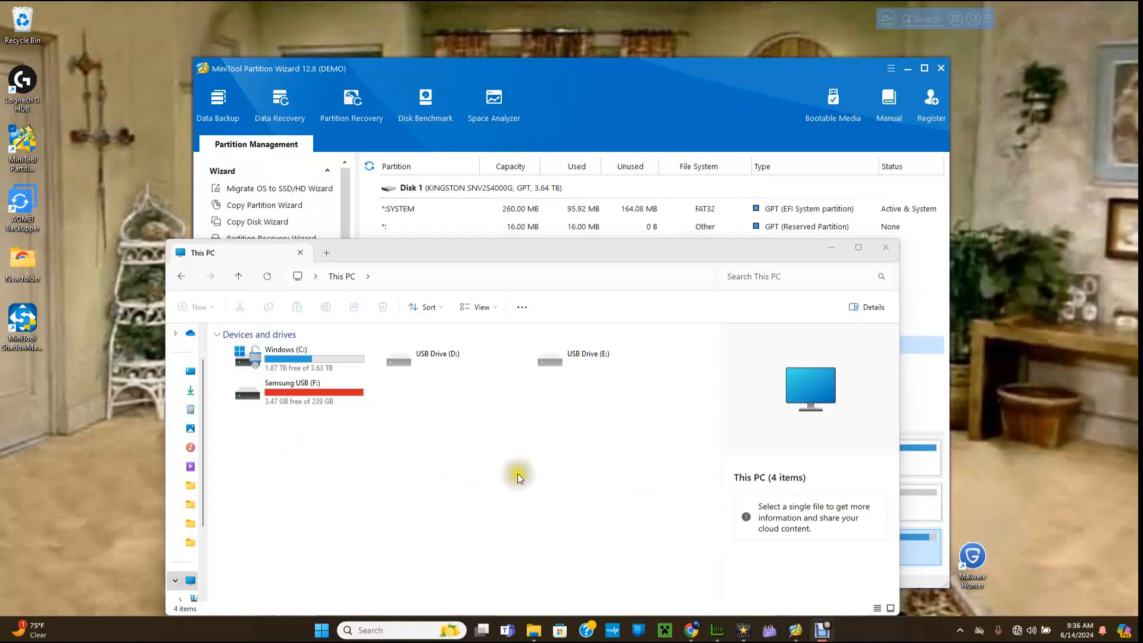
mouse_move(438, 394)
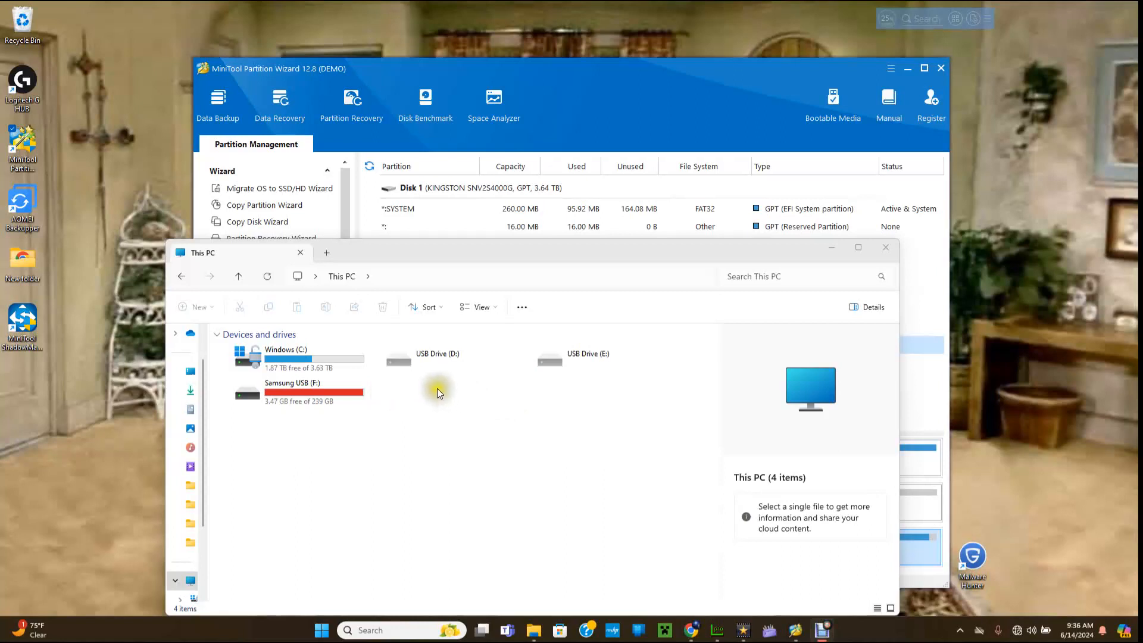
mouse_move(394, 445)
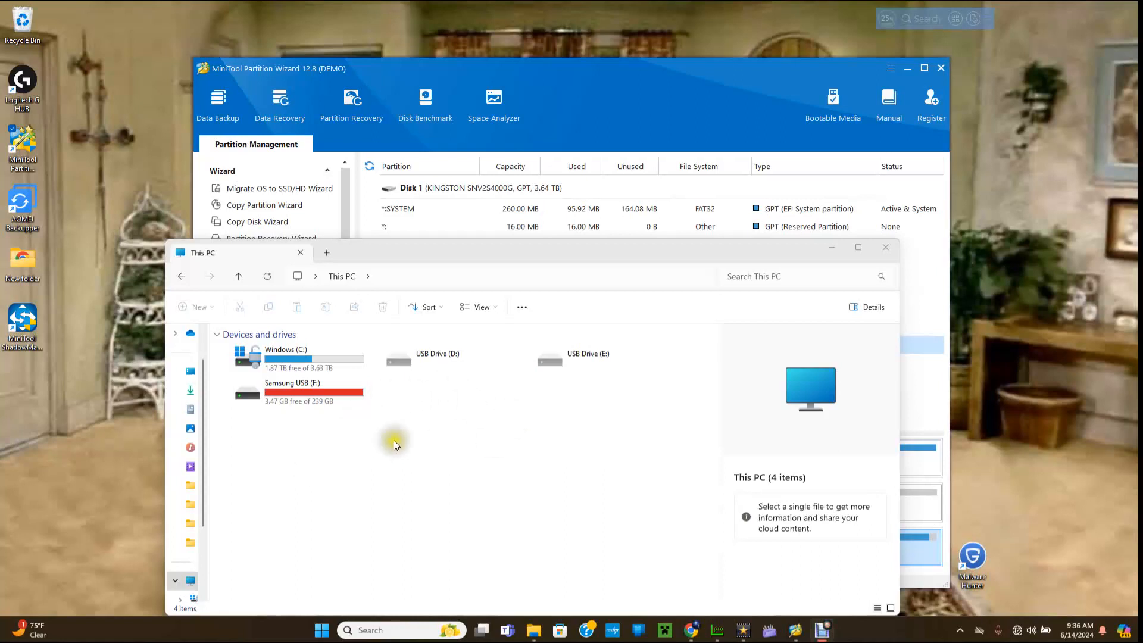
mouse_move(507, 251)
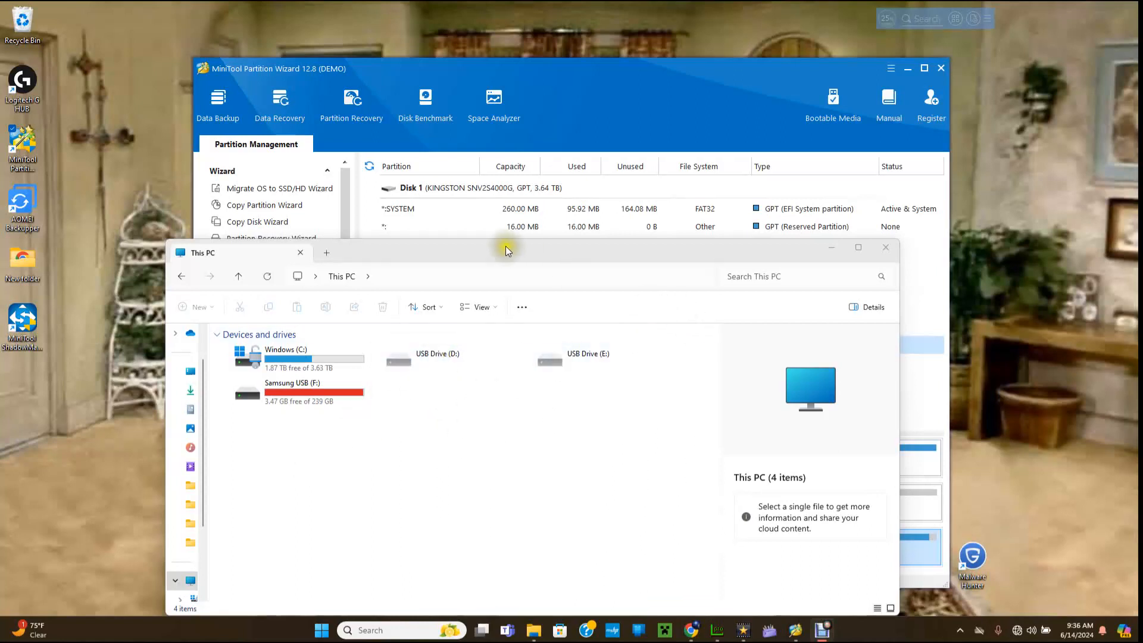
mouse_move(487, 139)
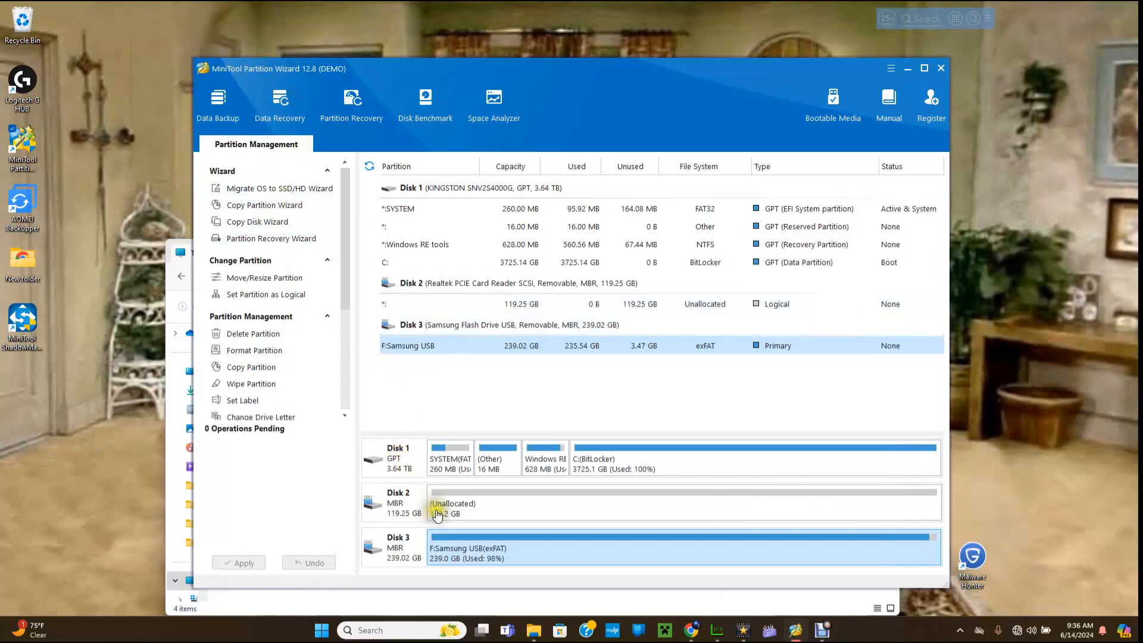
mouse_move(405, 510)
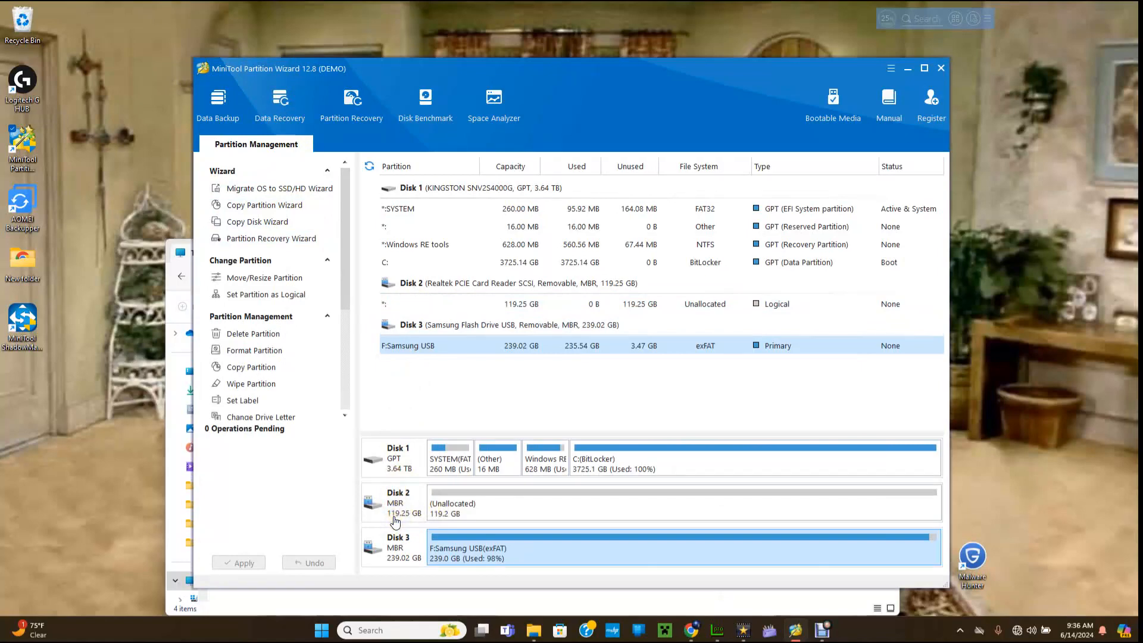
mouse_move(396, 512)
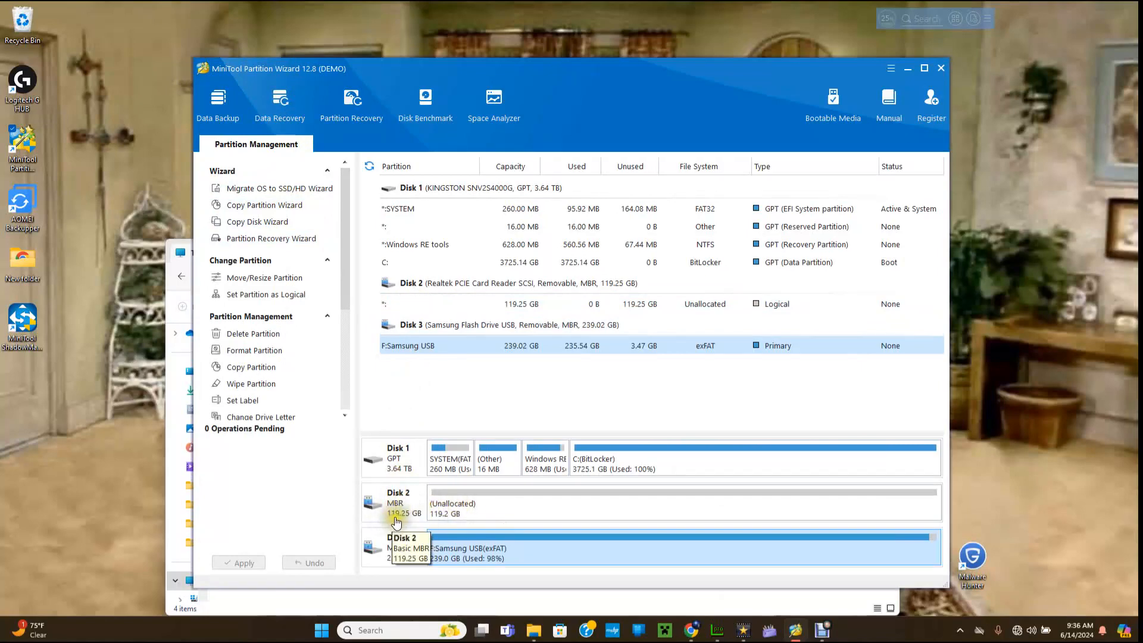
mouse_move(403, 520)
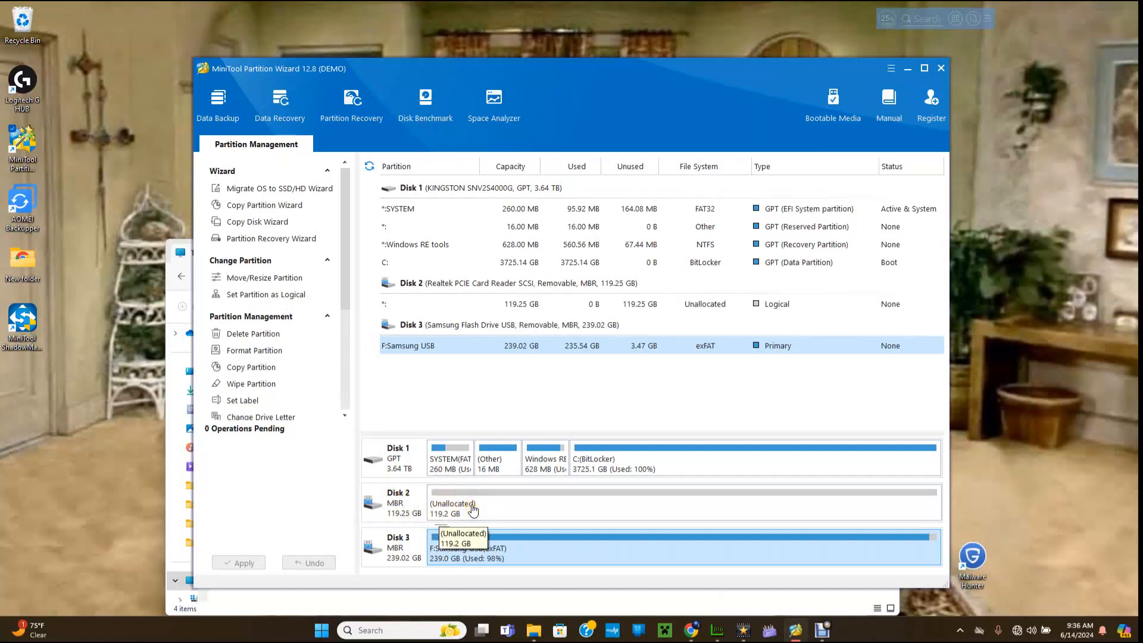
mouse_move(272, 188)
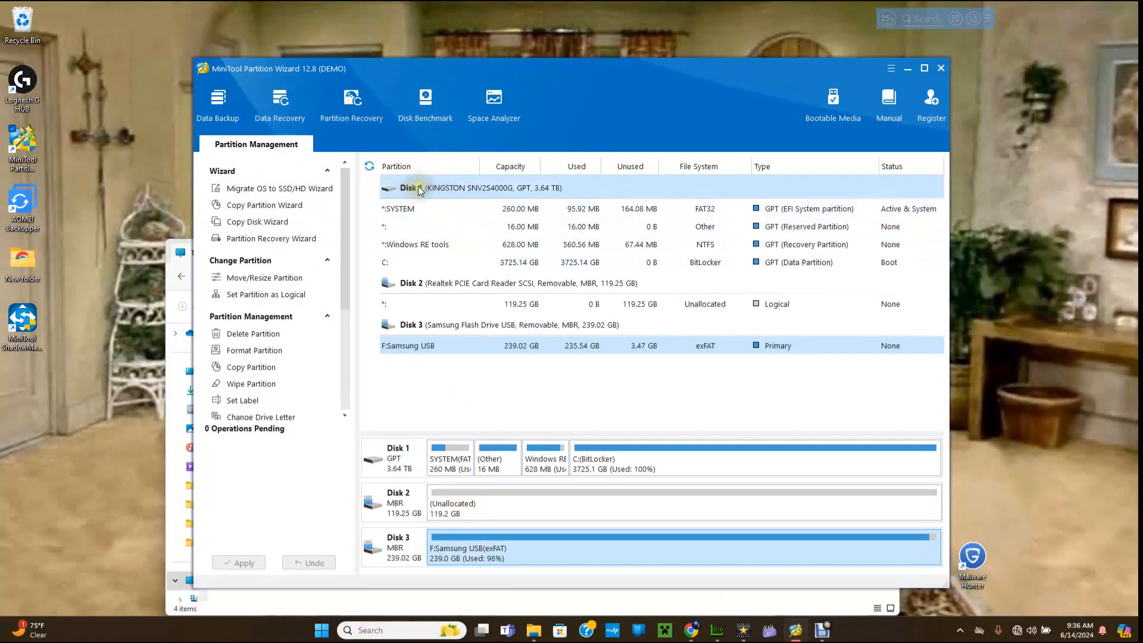
- Inspect Disk 1 and its reserved partition in the disk map
left_click(478, 283)
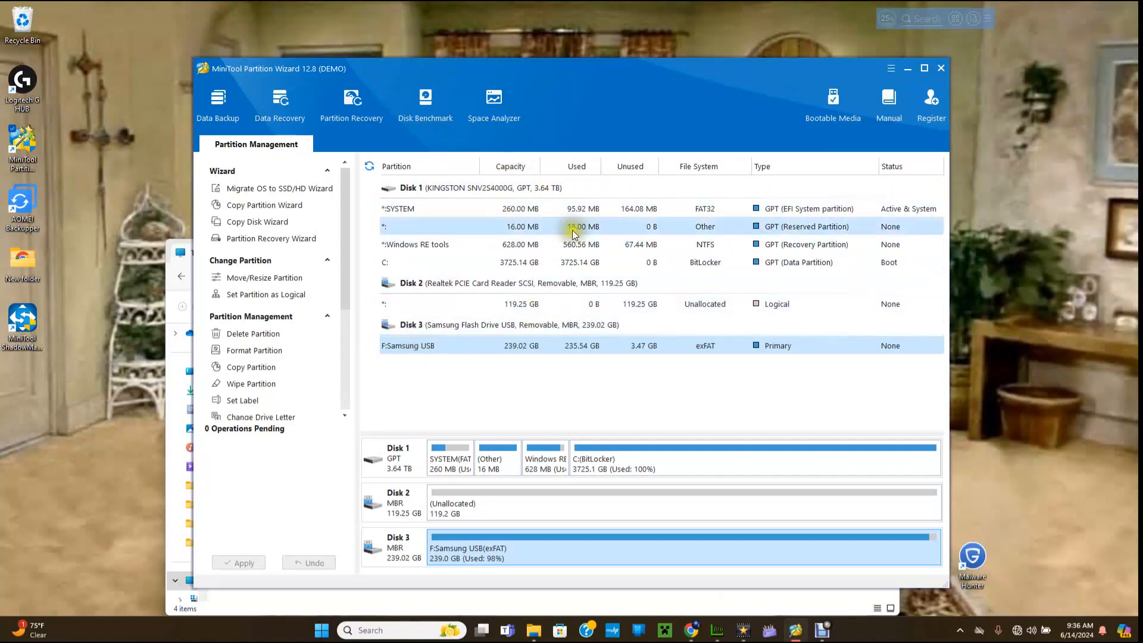
left_click(438, 346)
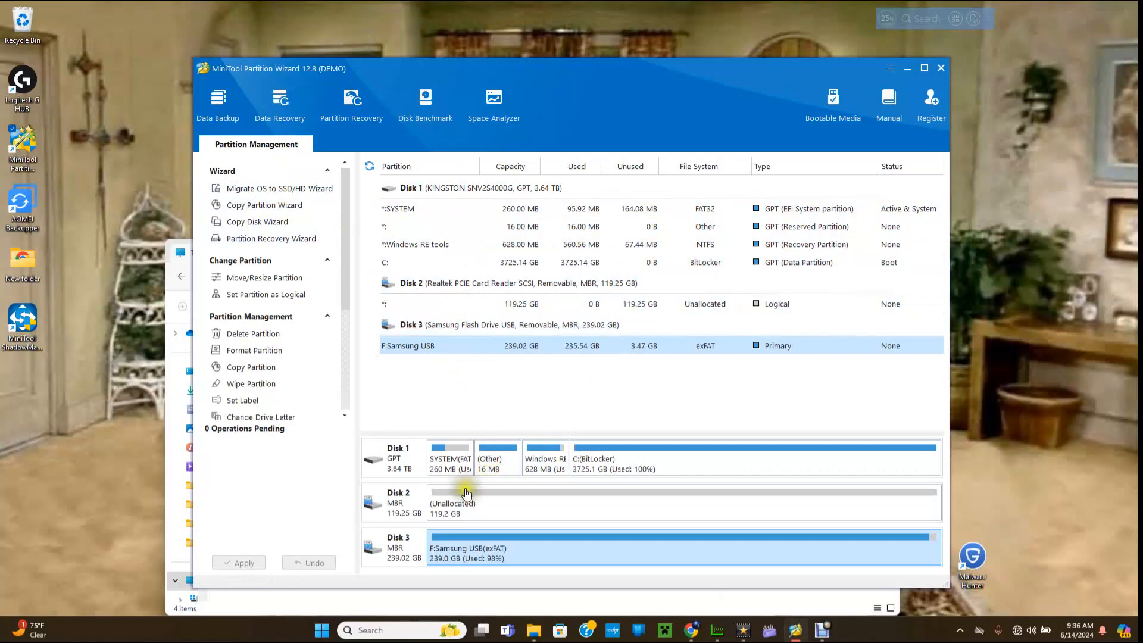
mouse_move(495, 501)
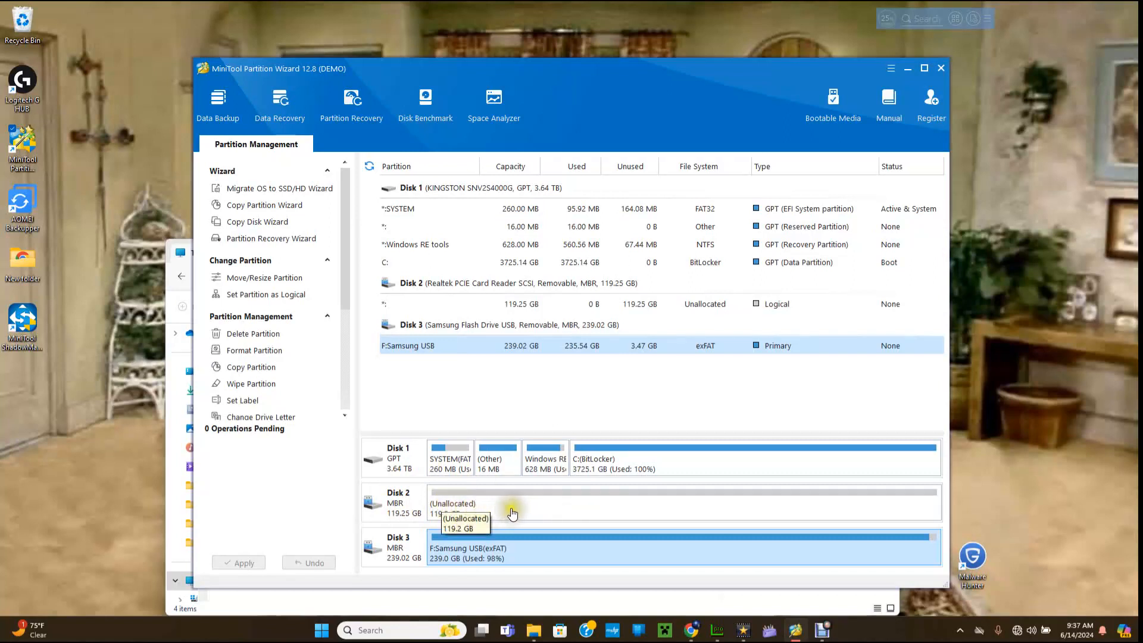
mouse_move(506, 510)
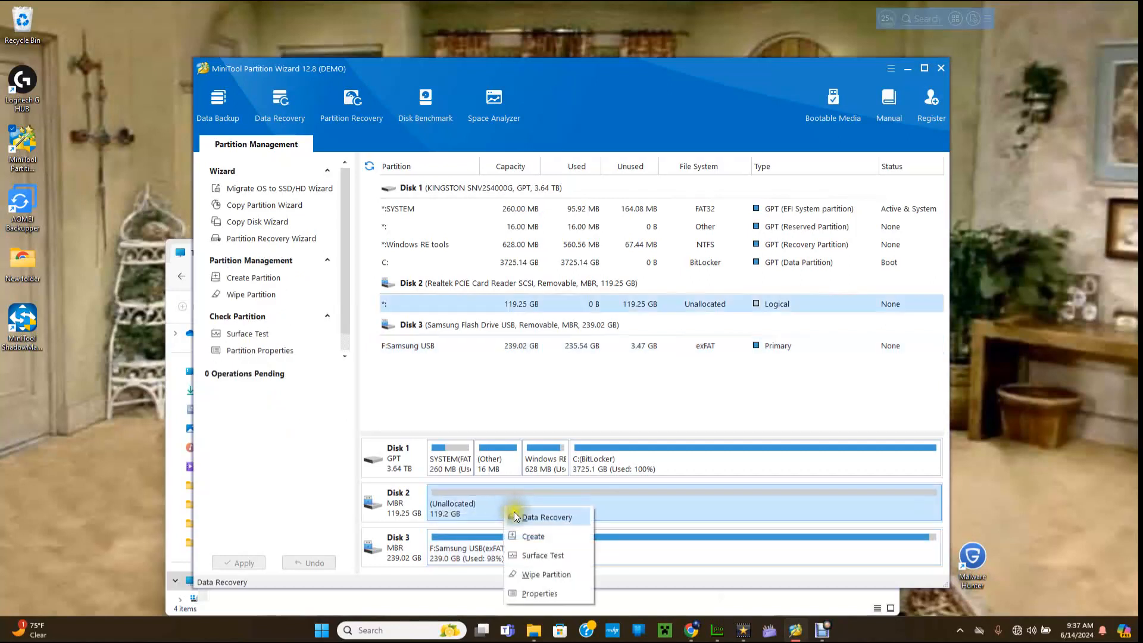
mouse_move(533, 536)
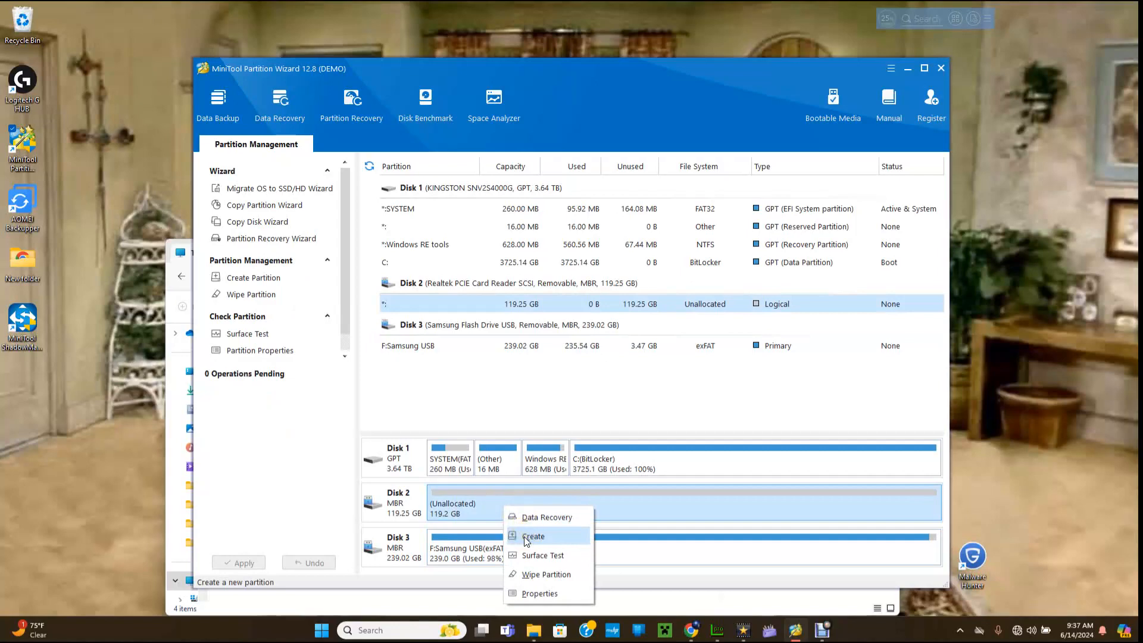
- Create a partition in Disk 2's 119.25 GB unallocated space labelled 'security'
left_click(532, 535)
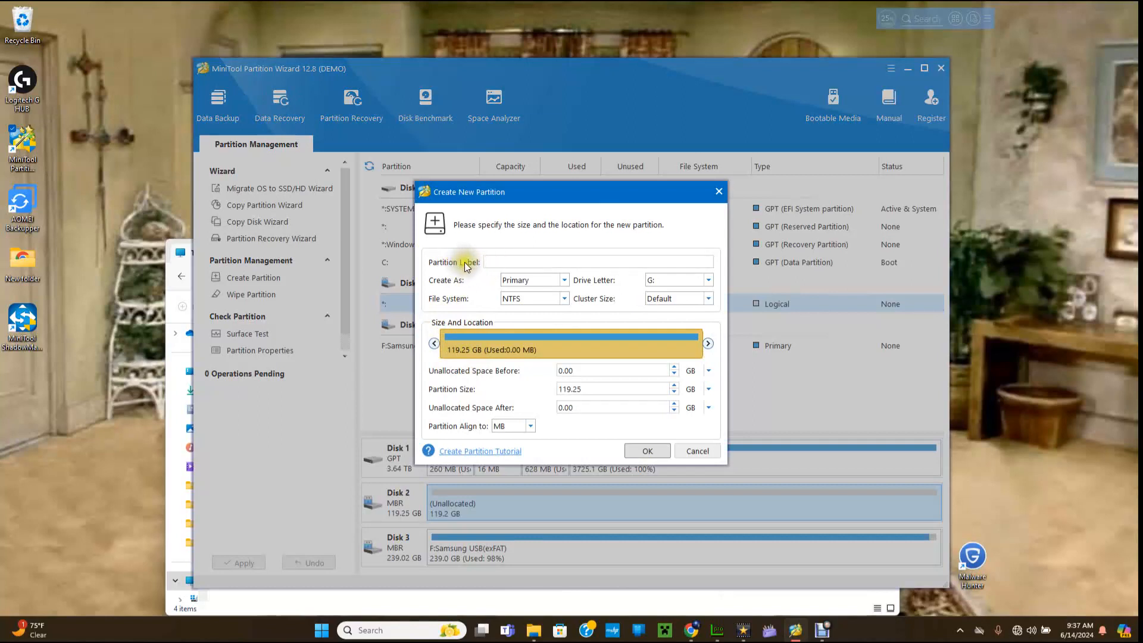
left_click(598, 262)
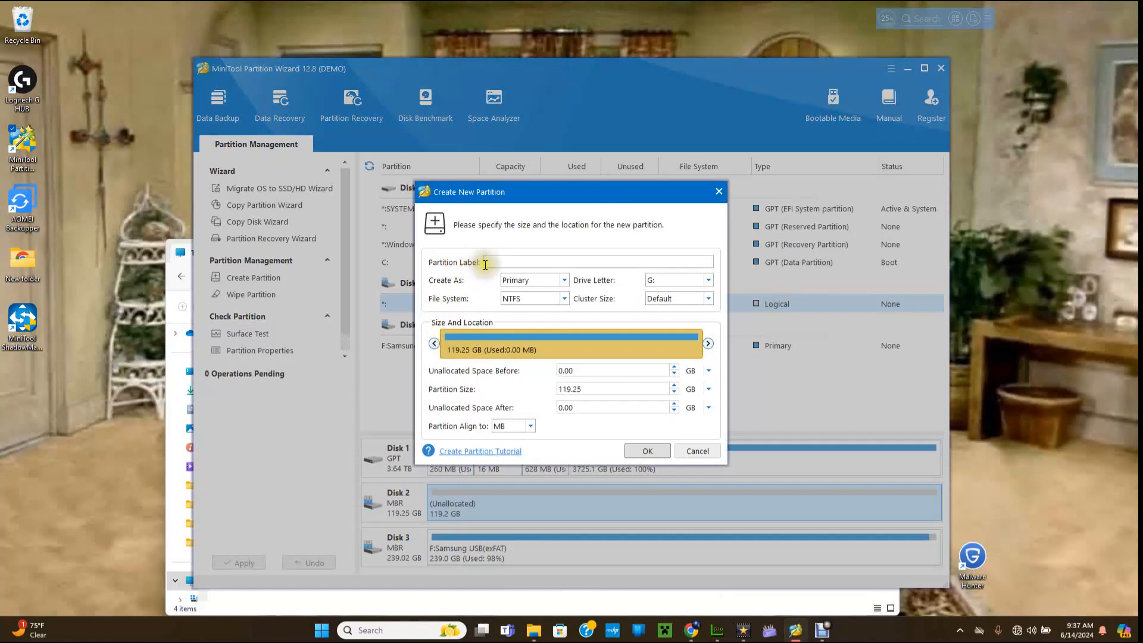
left_click(596, 262)
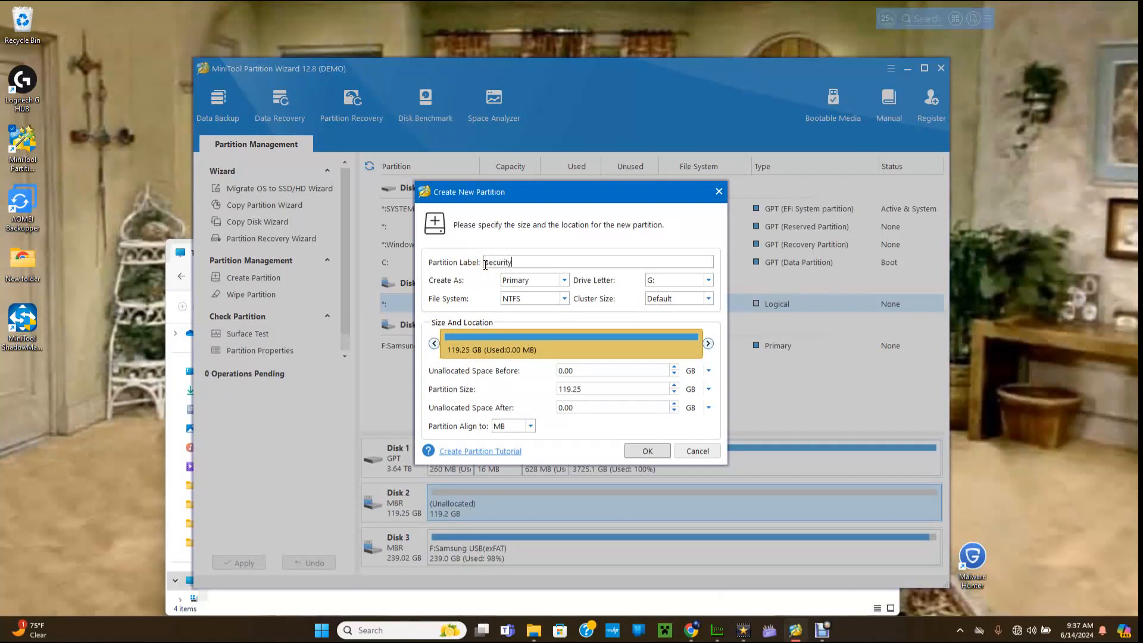
type("security")
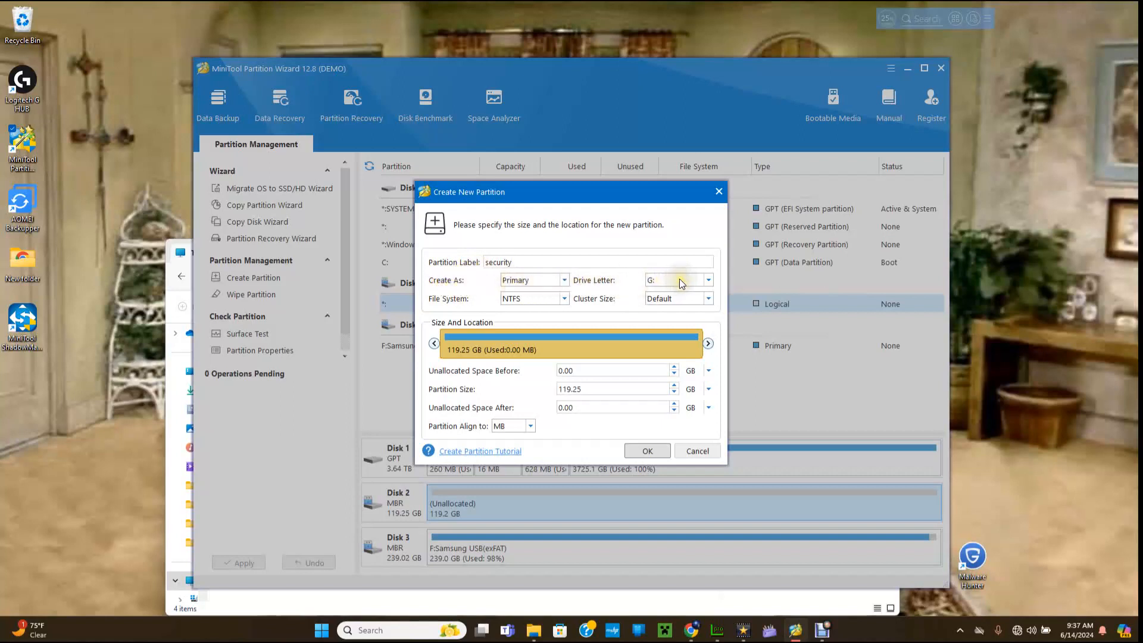
- Set the new partition's drive letter to G: and its file system to FAT32
left_click(706, 280)
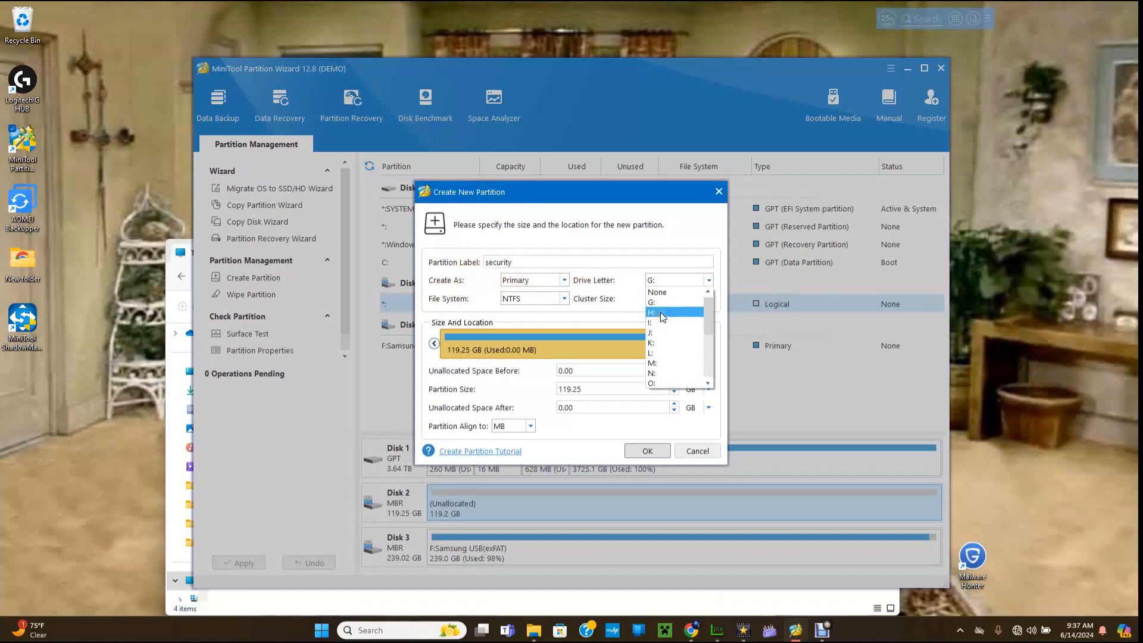
left_click(654, 312)
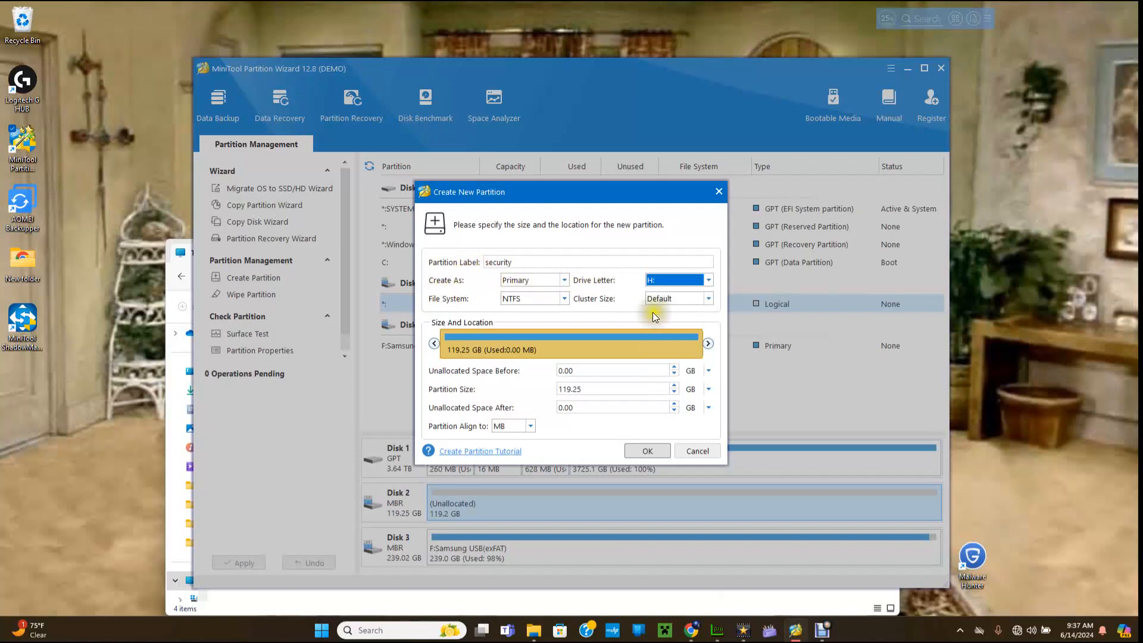
mouse_move(470, 303)
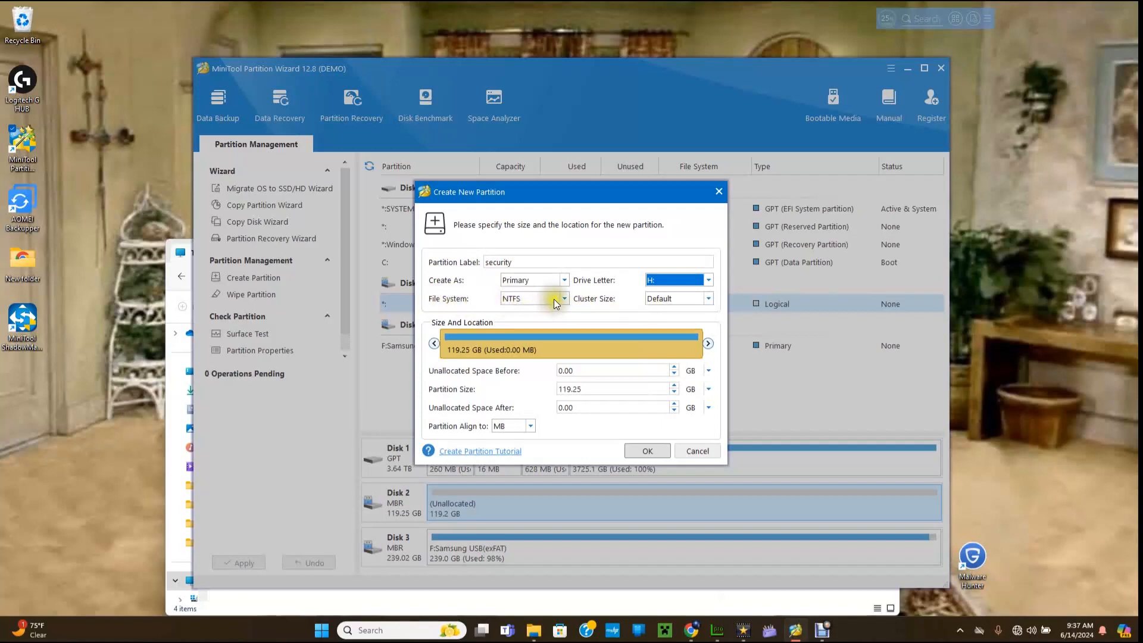
left_click(563, 298)
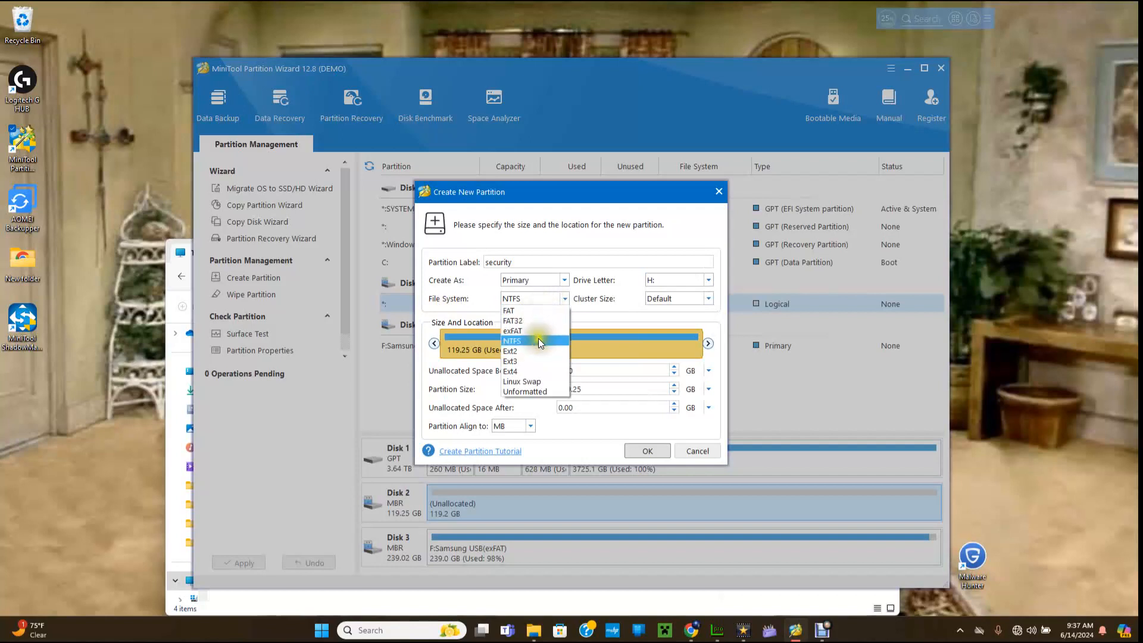
mouse_move(533, 311)
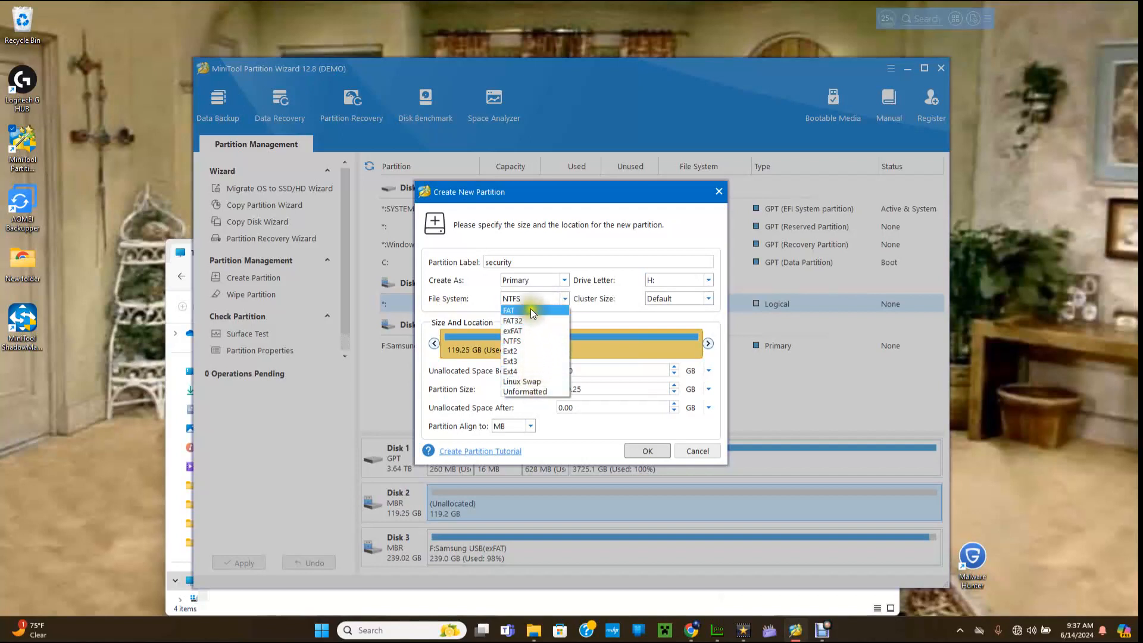
mouse_move(533, 308)
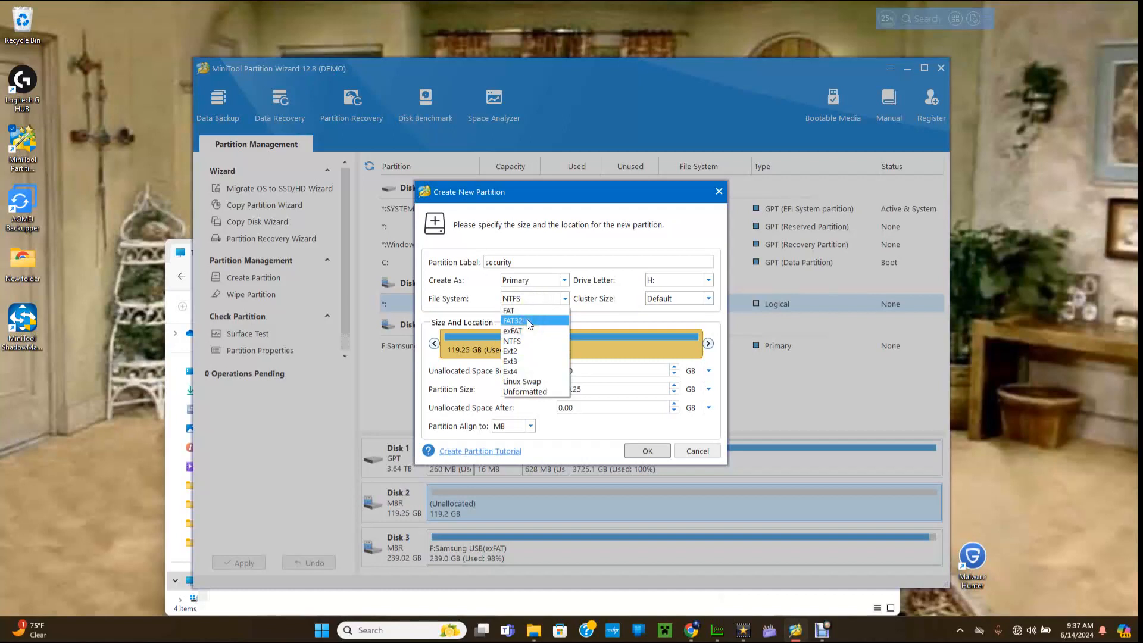
left_click(512, 321)
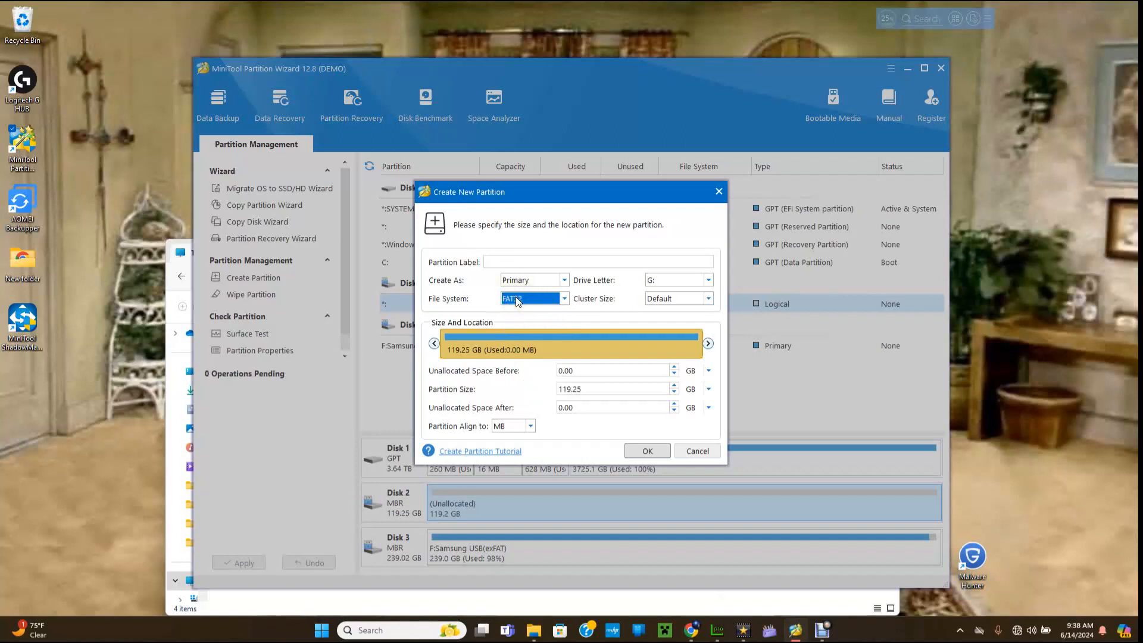
left_click(562, 298)
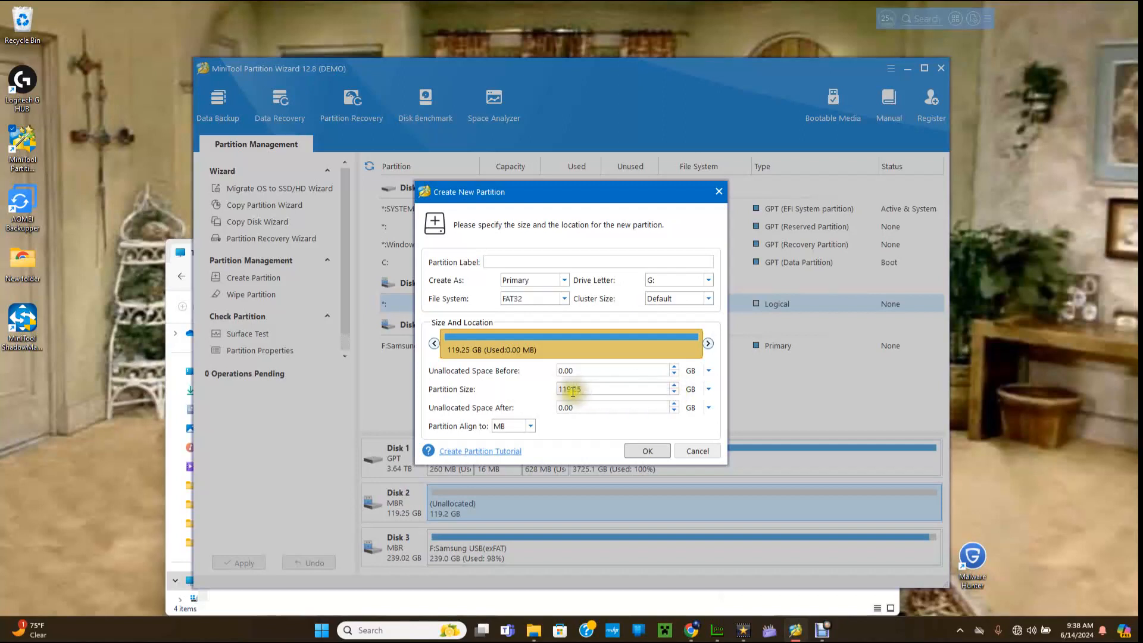
left_click(616, 406)
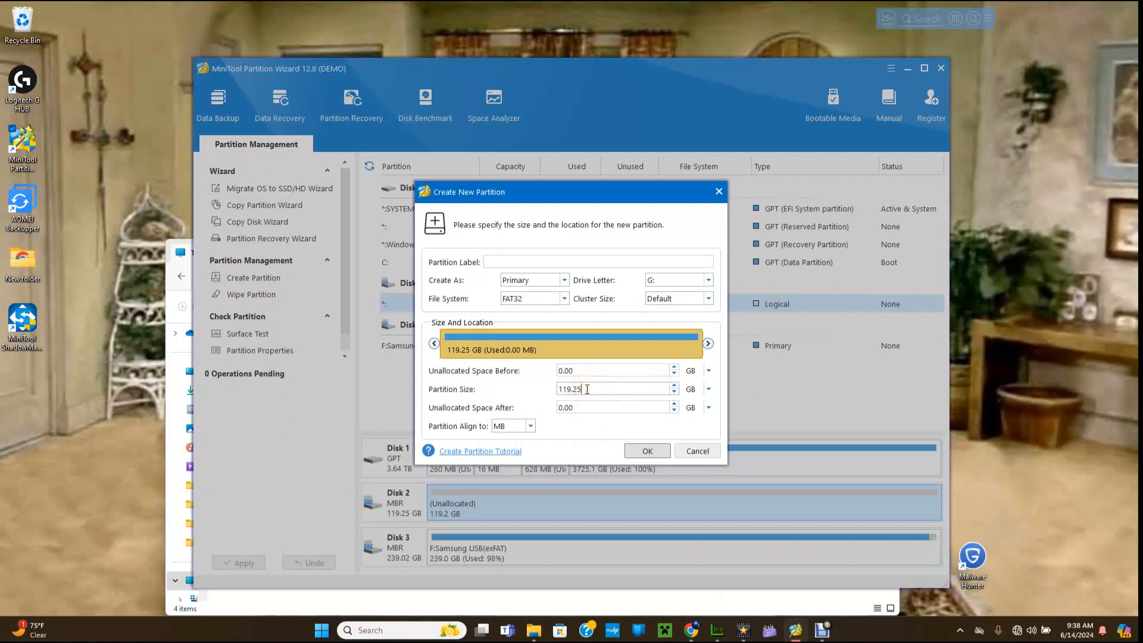
triple_click(597, 389)
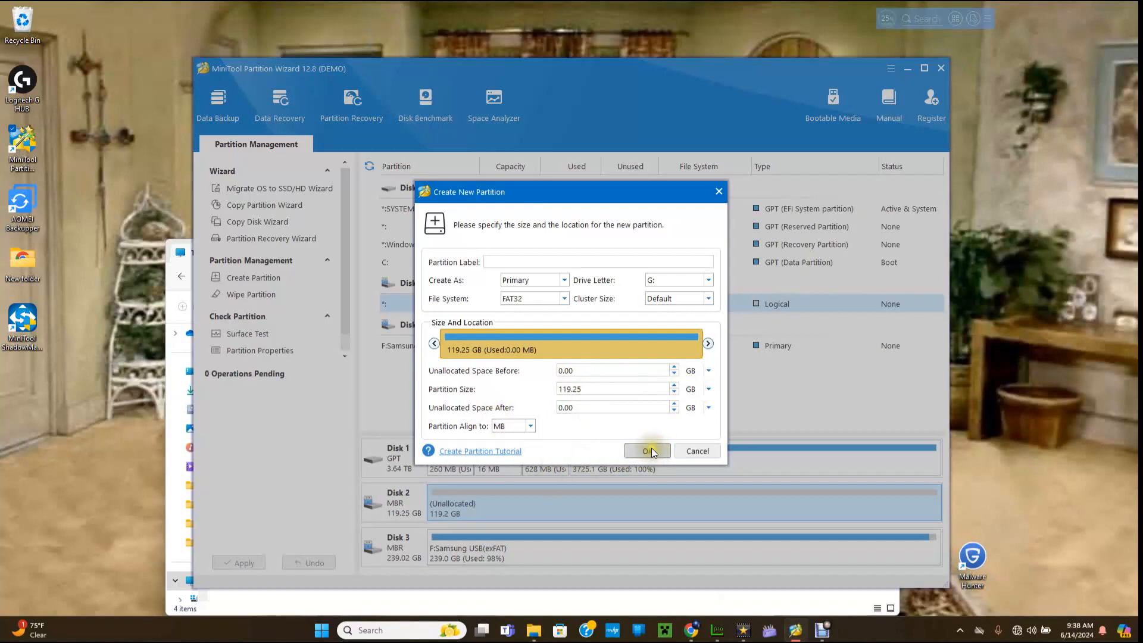
- Queue the 119.25 GB FAT32 G: partition and apply pending operations
left_click(647, 451)
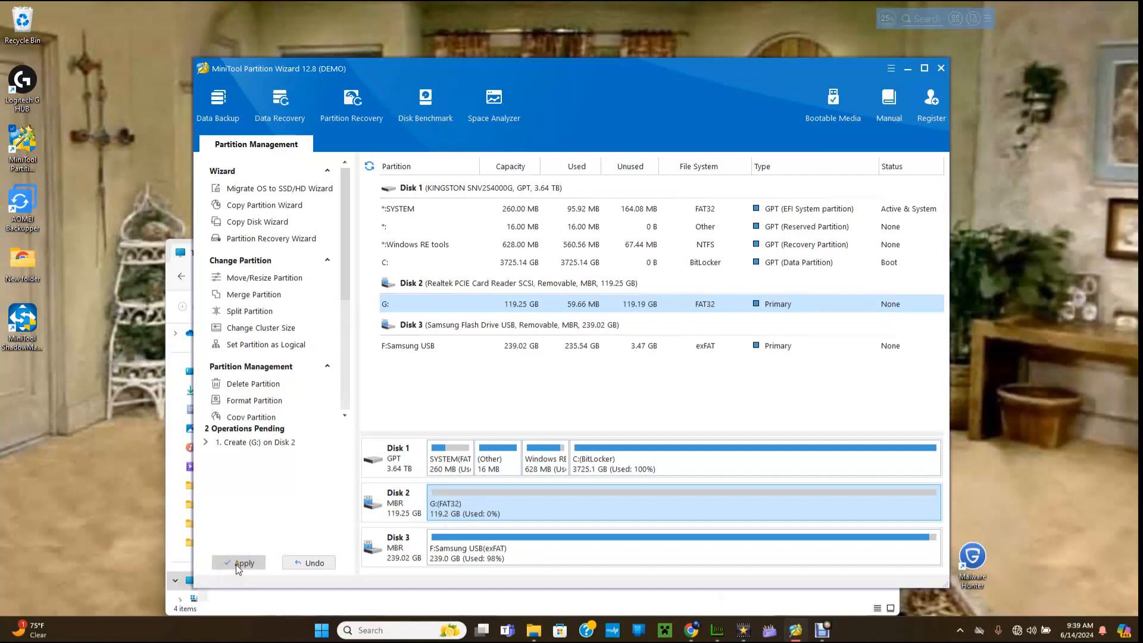
left_click(243, 562)
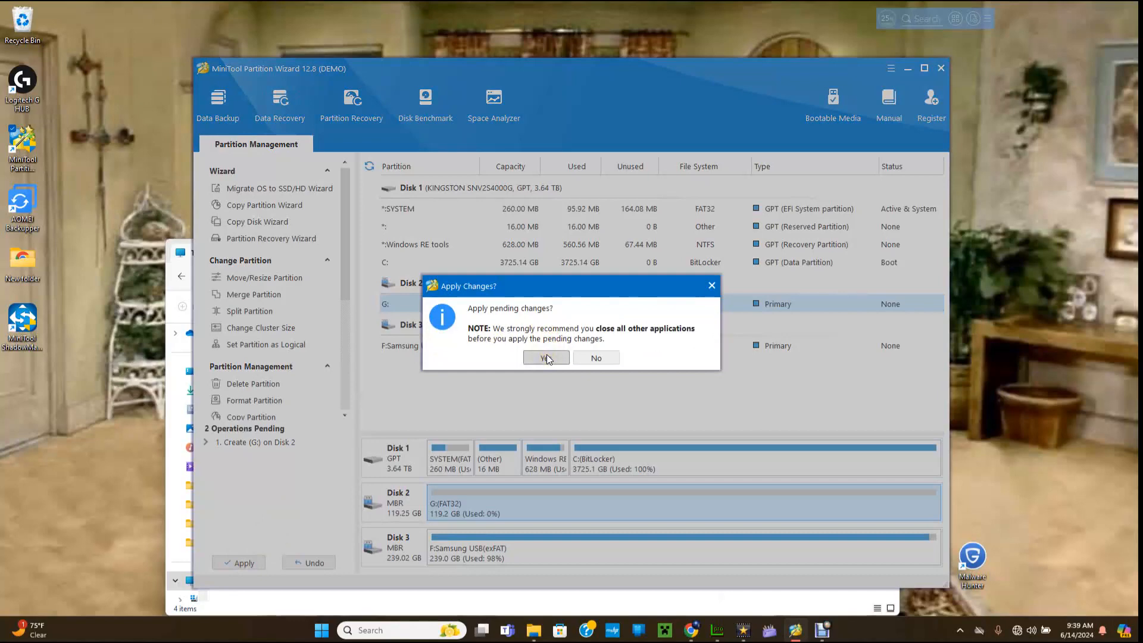
left_click(546, 358)
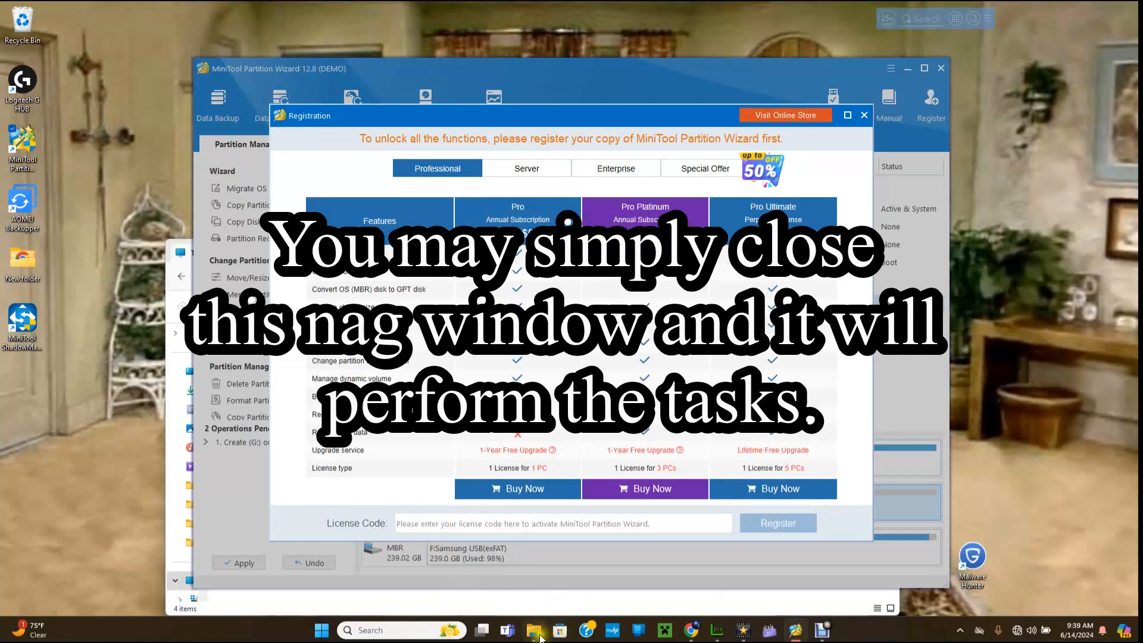
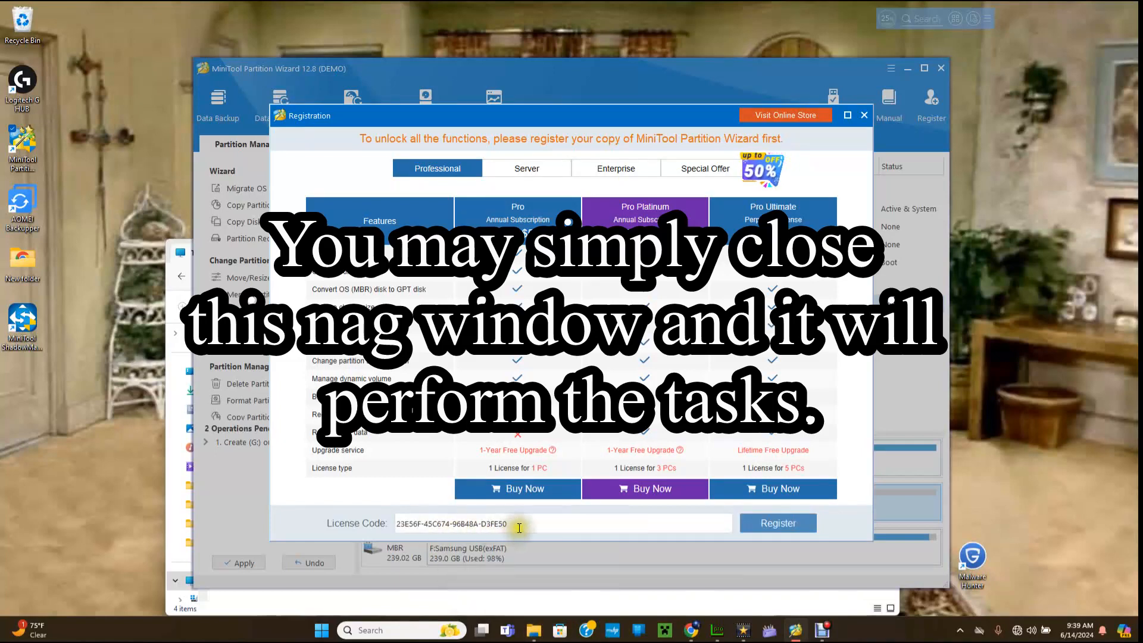
mouse_move(633, 523)
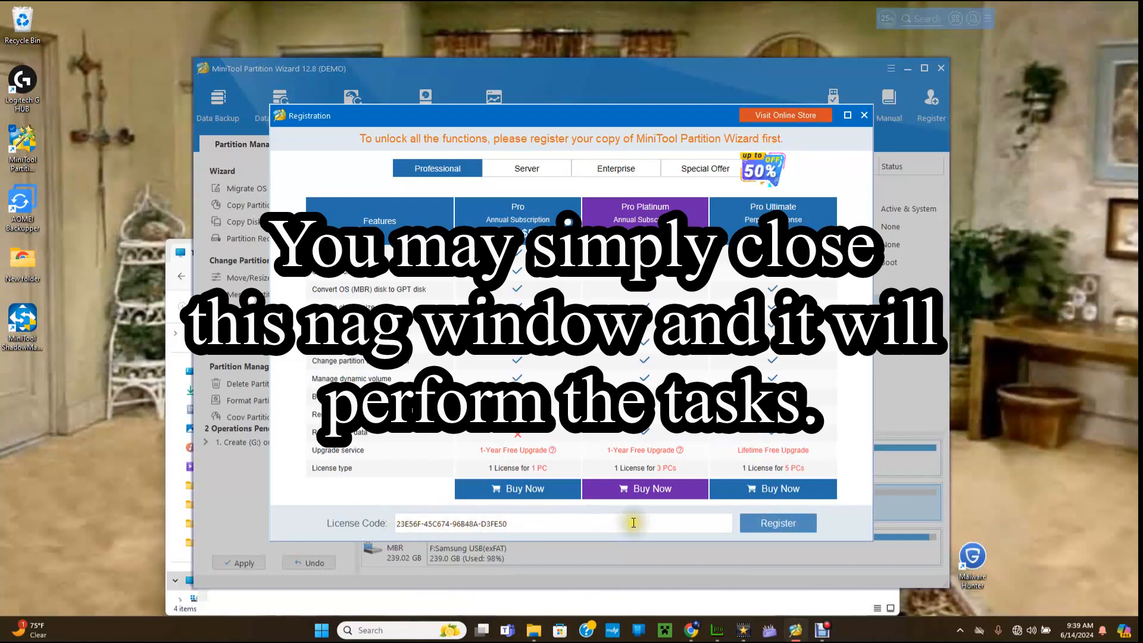
left_click(864, 115)
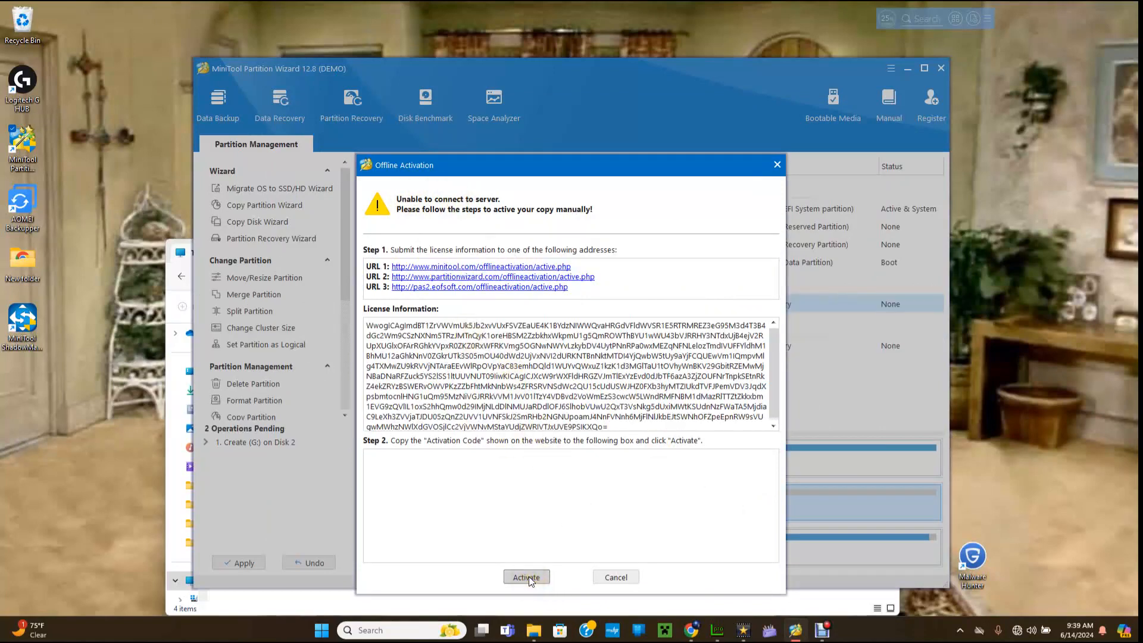
- Cancel offline activation so the pending G: partition is applied successfully
left_click(527, 577)
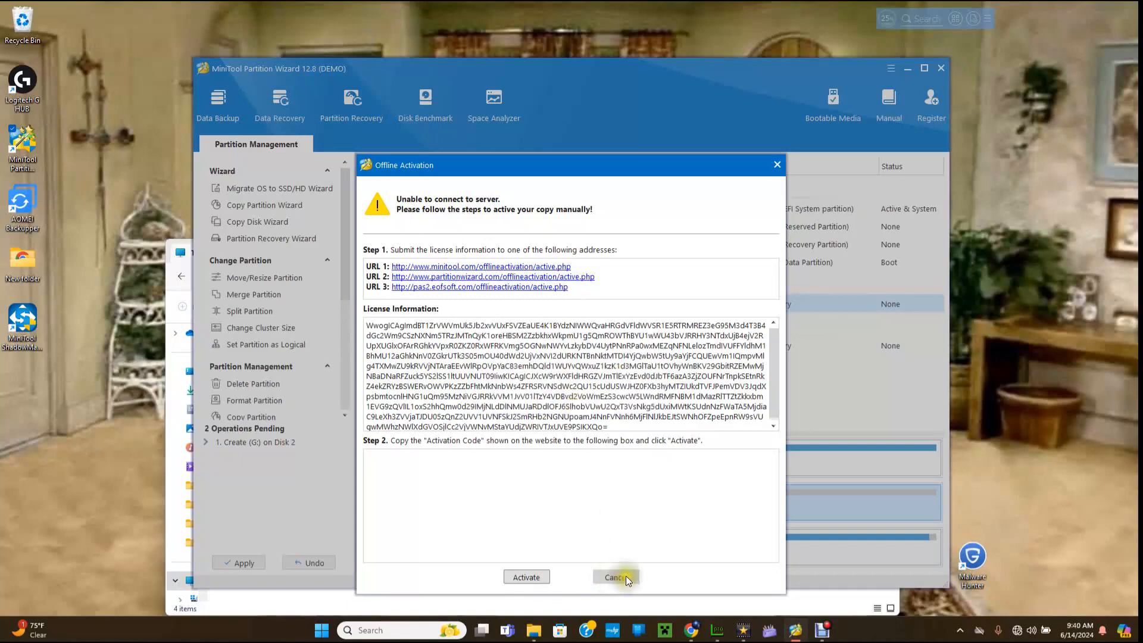
left_click(614, 577)
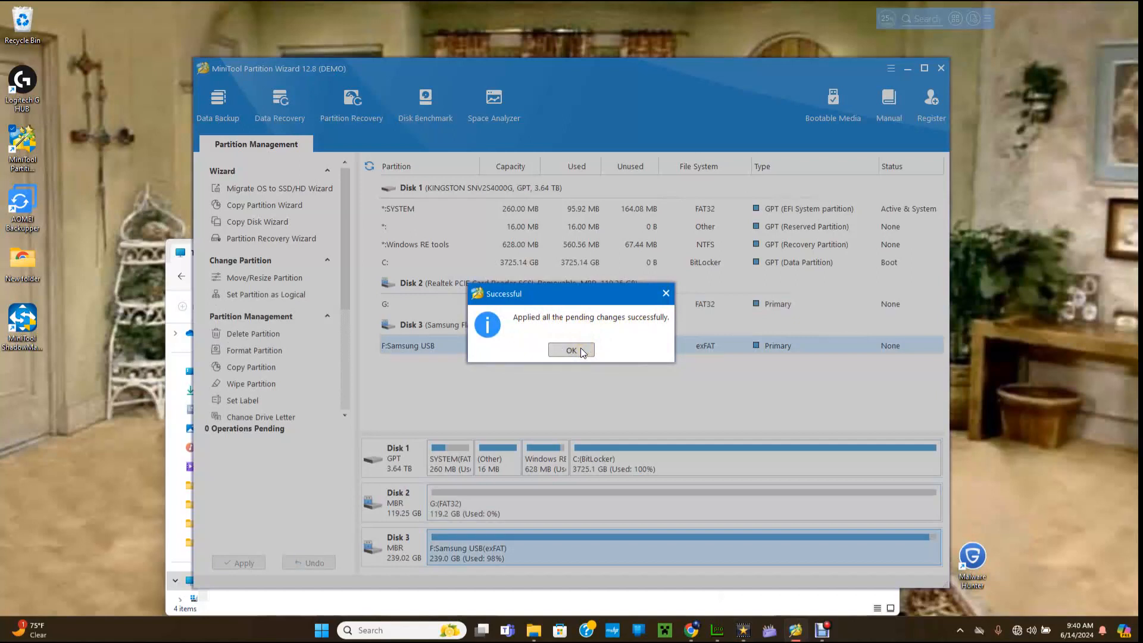
mouse_move(543, 341)
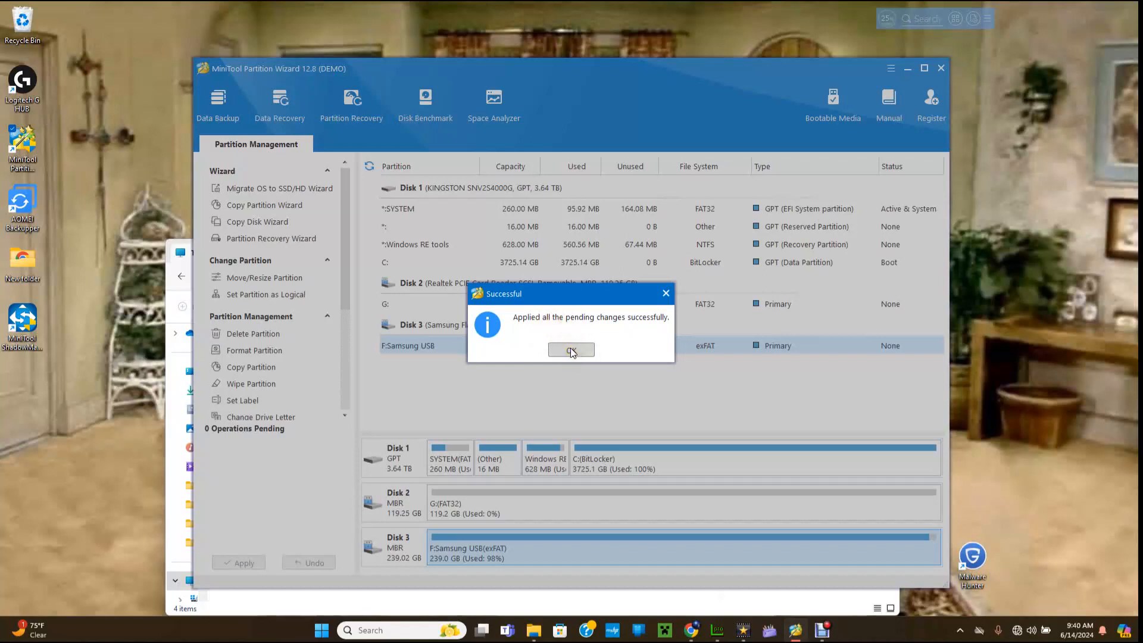
- Dismiss the Successful notice, leaving FAT32 G: applied with nothing pending
left_click(571, 350)
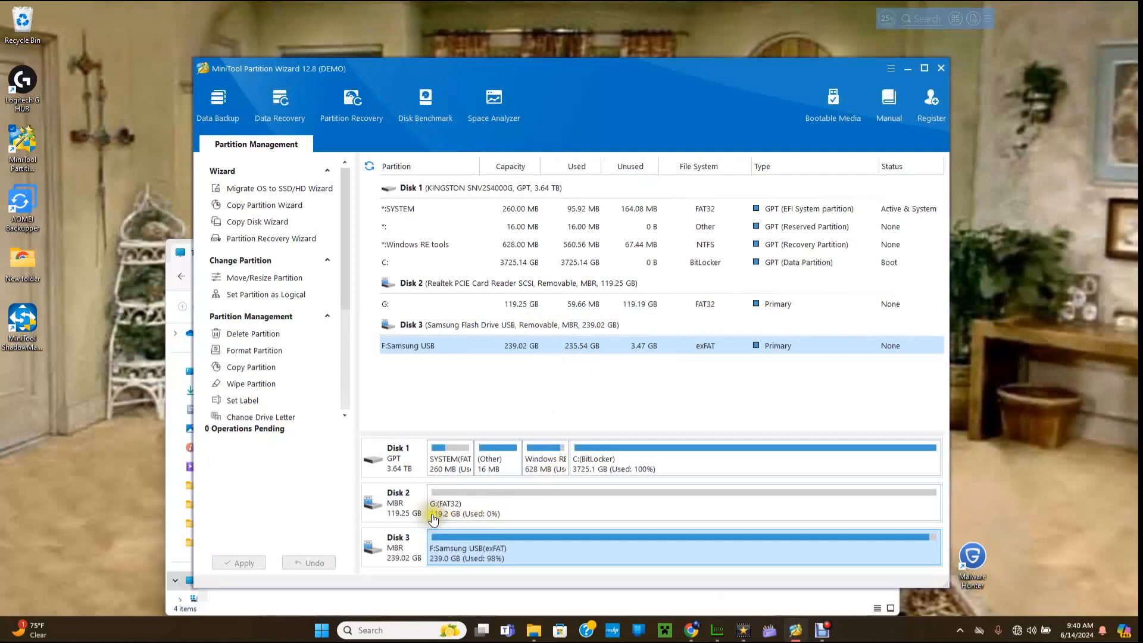
mouse_move(455, 510)
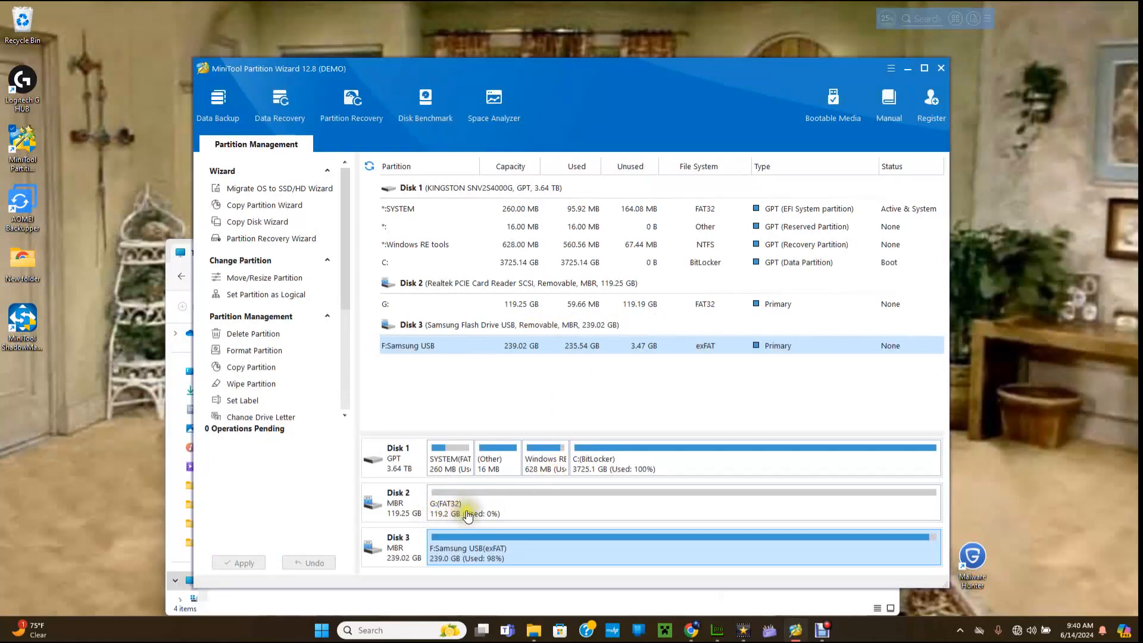
mouse_move(455, 513)
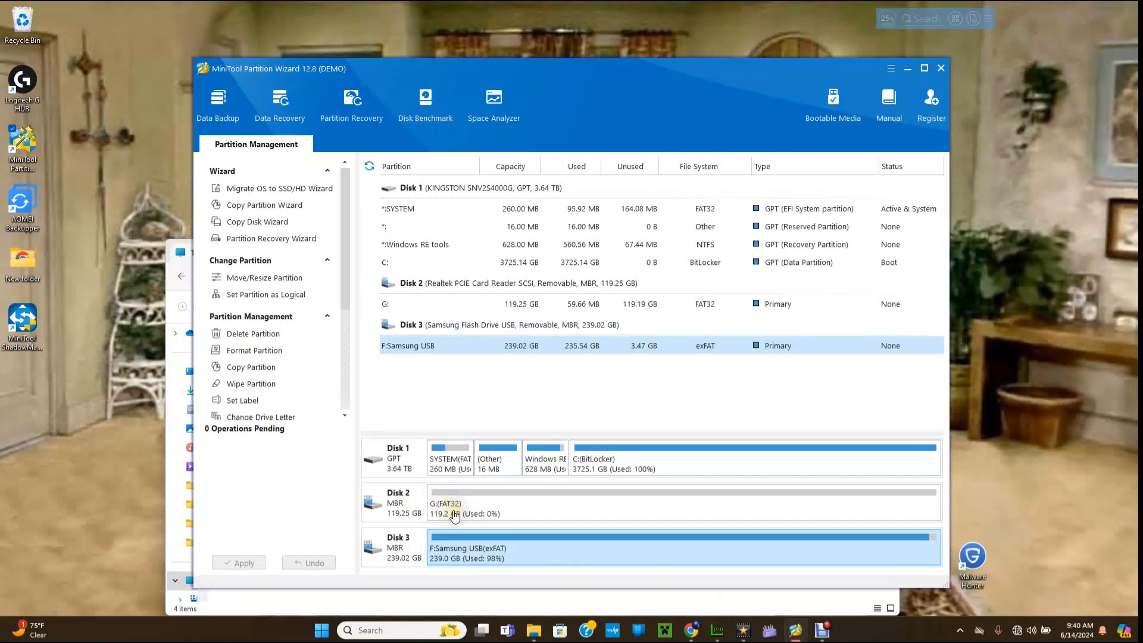
mouse_move(361, 606)
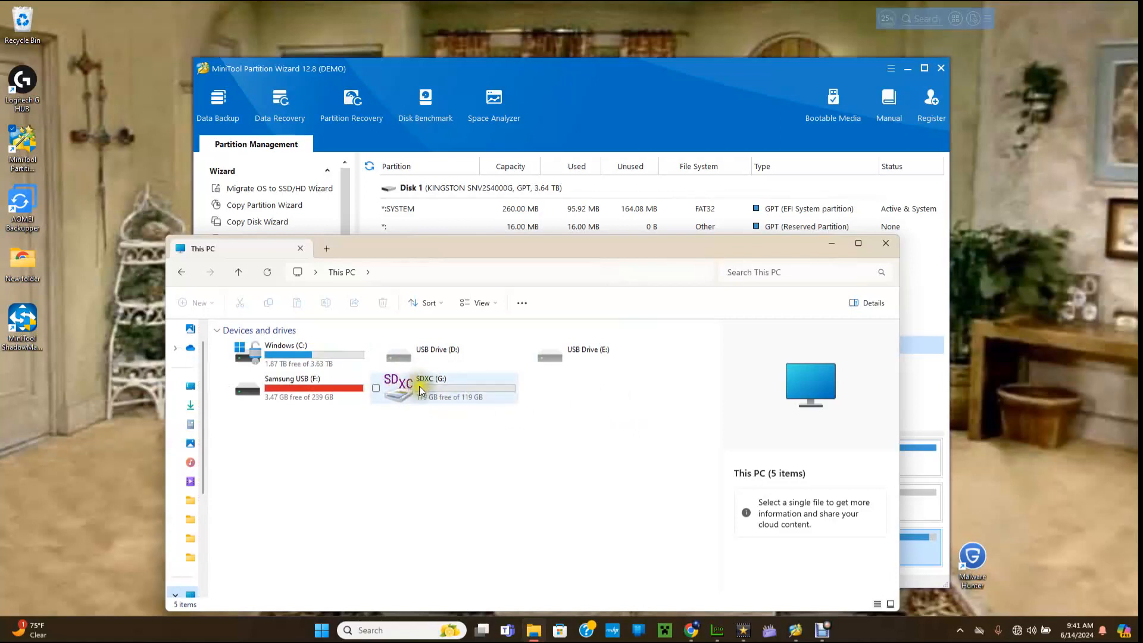
mouse_move(442, 393)
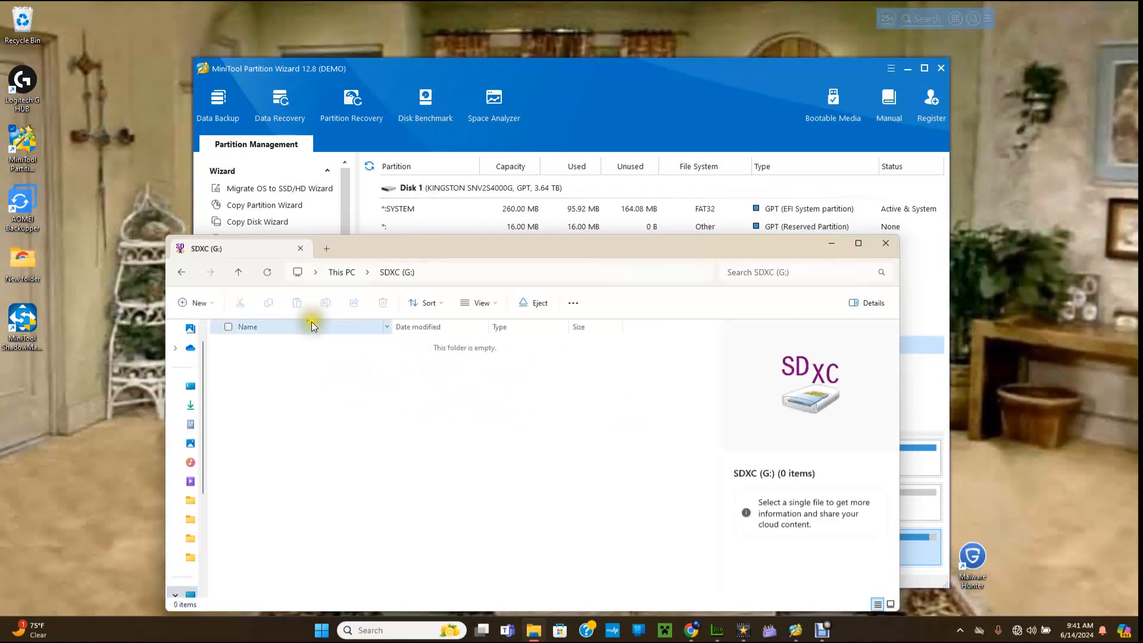
mouse_move(276, 354)
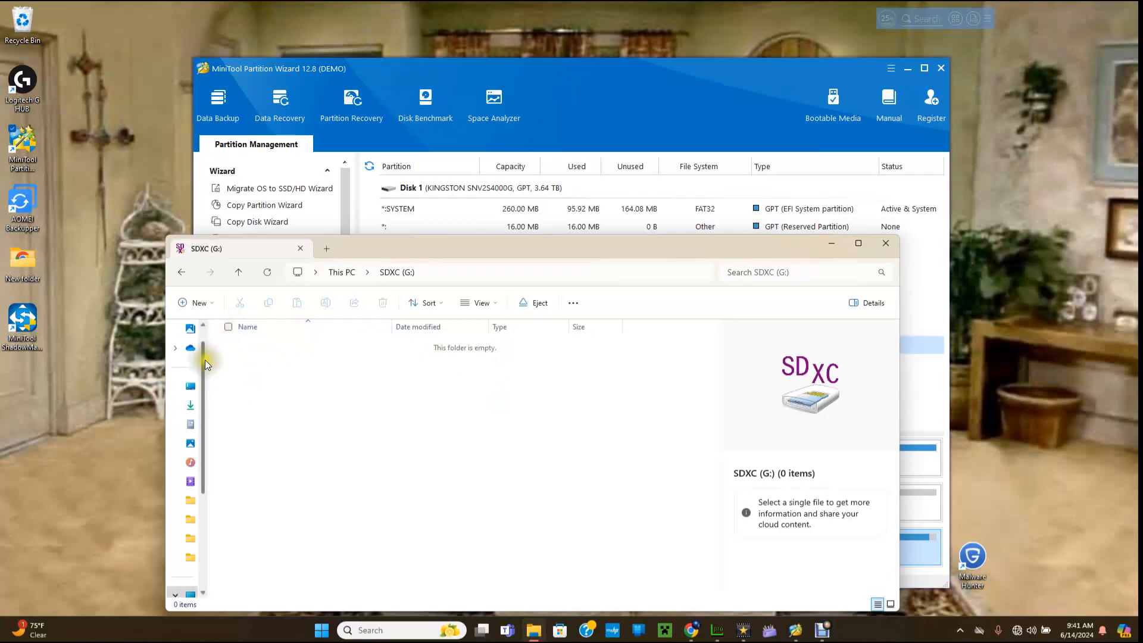
mouse_move(225, 365)
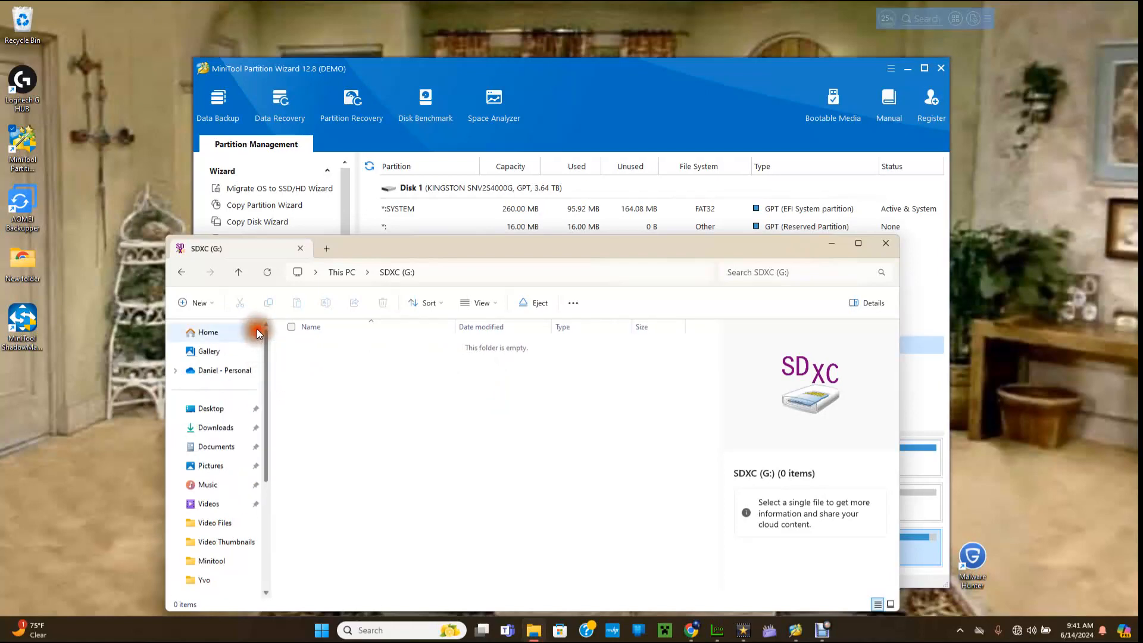
mouse_move(232, 428)
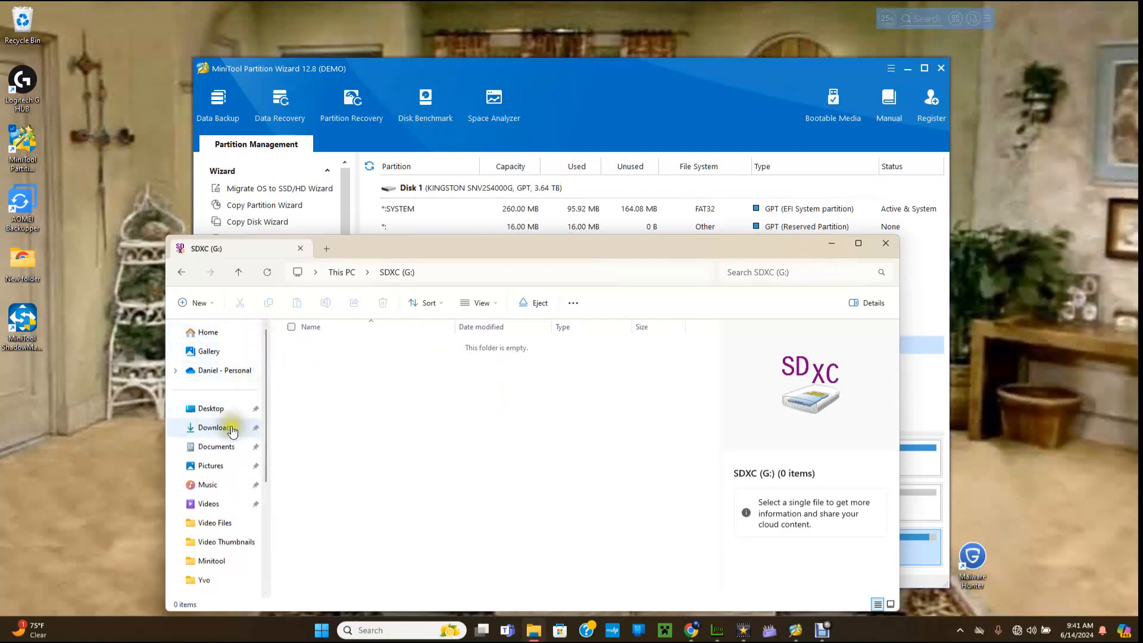
- Select photo 20240606_070125 in Downloads and bring up its Copy action
left_click(214, 428)
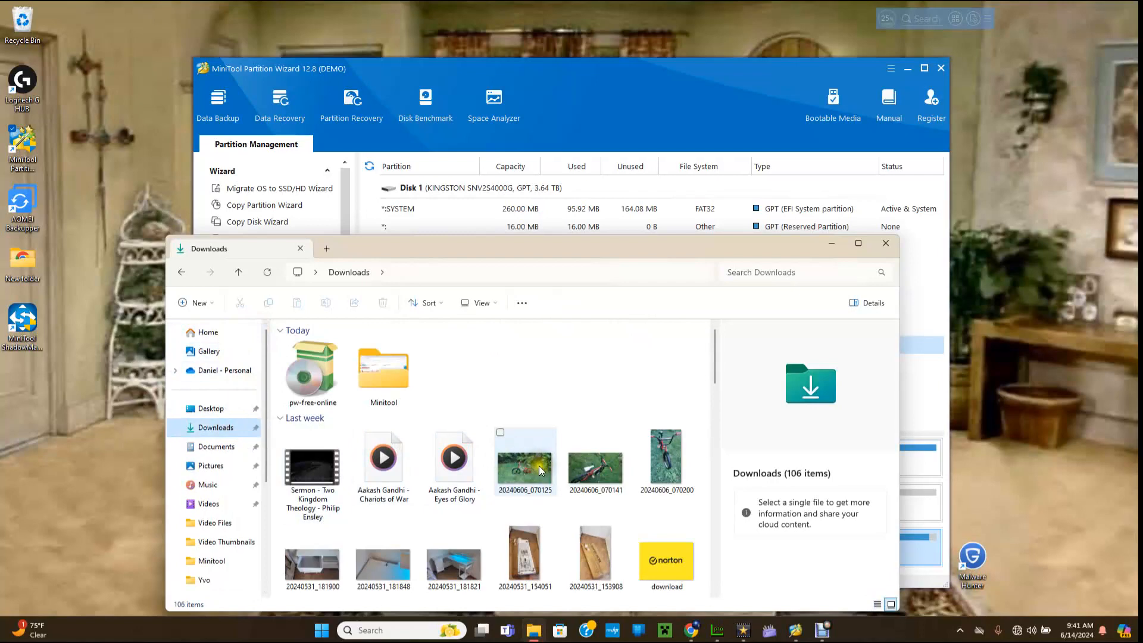
left_click(524, 460)
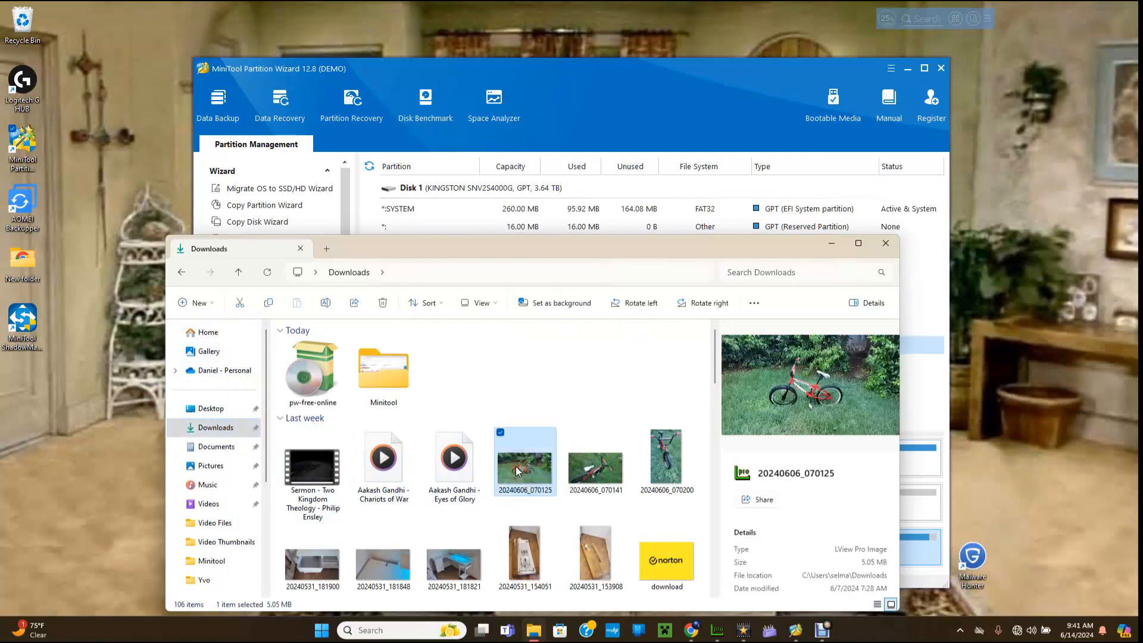
right_click(524, 460)
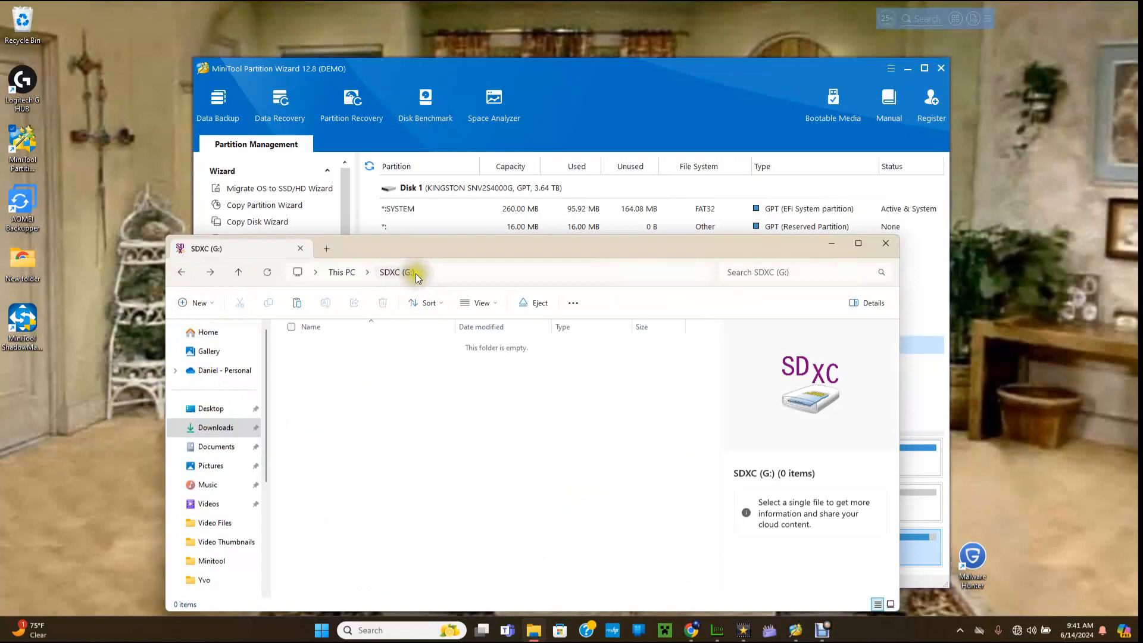
mouse_move(450, 403)
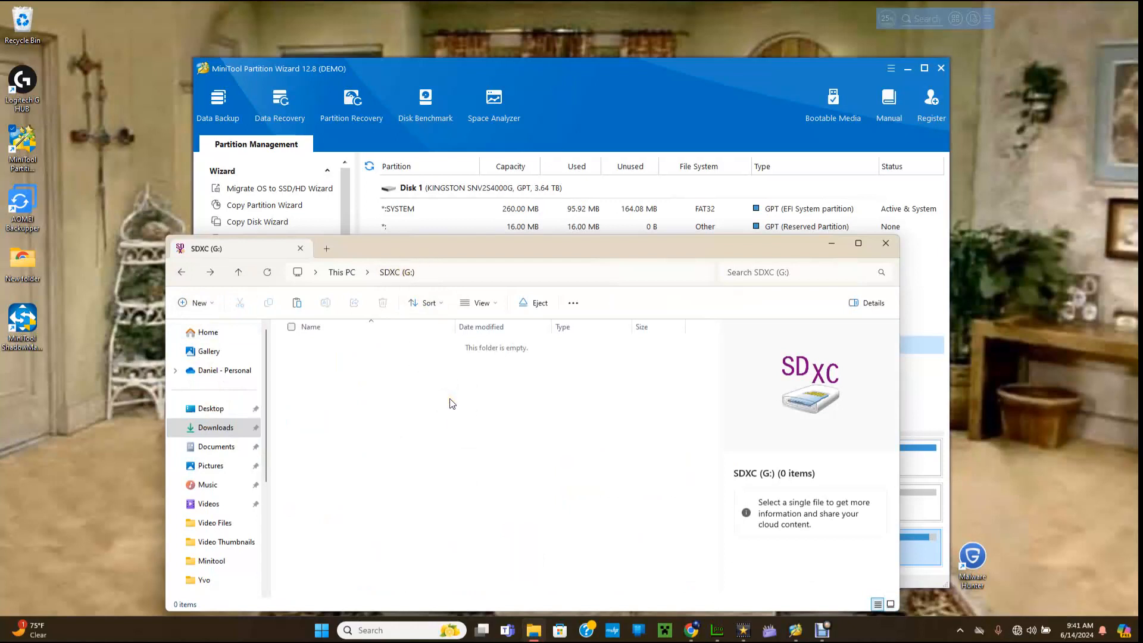
- Paste photo 20240606_070125 onto the empty G: drive and return to This PC
right_click(451, 402)
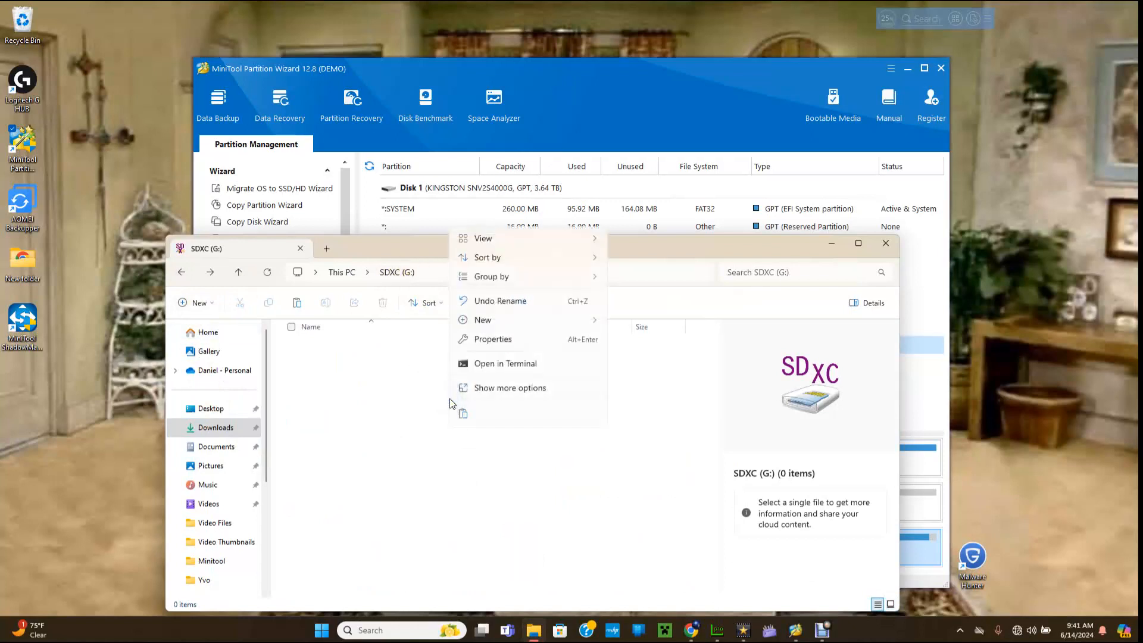
left_click(464, 415)
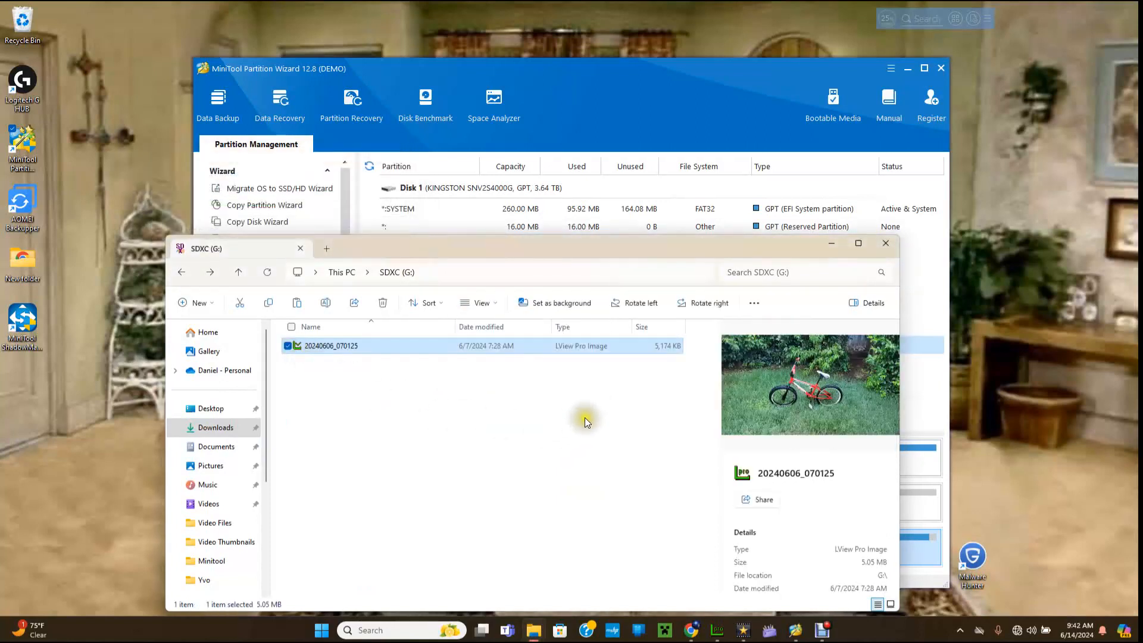
mouse_move(561, 387)
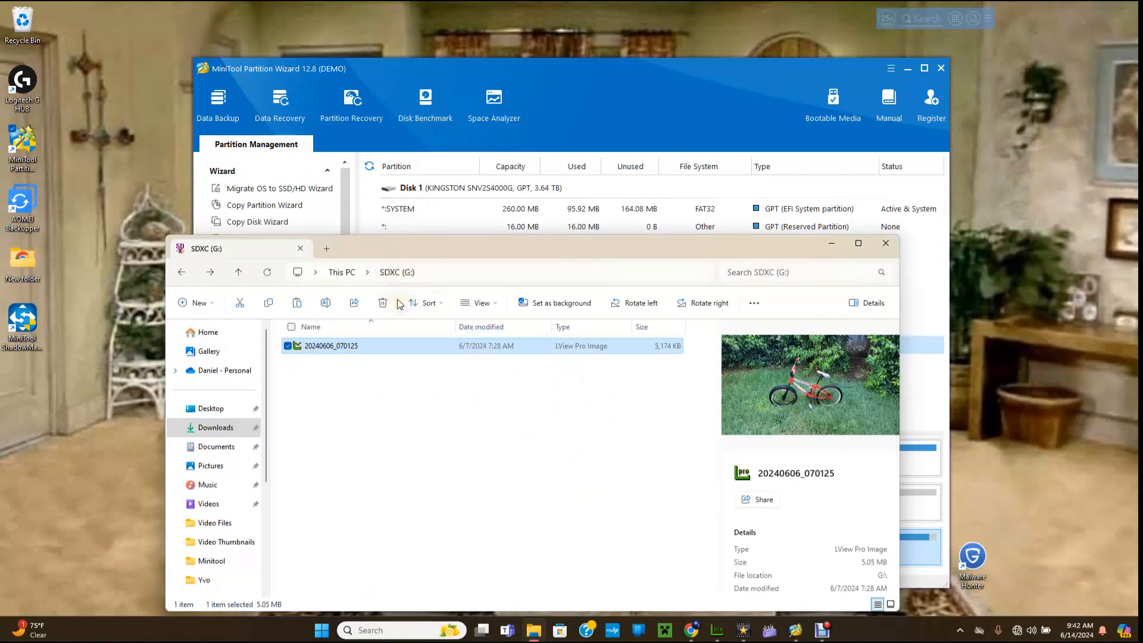
mouse_move(197, 285)
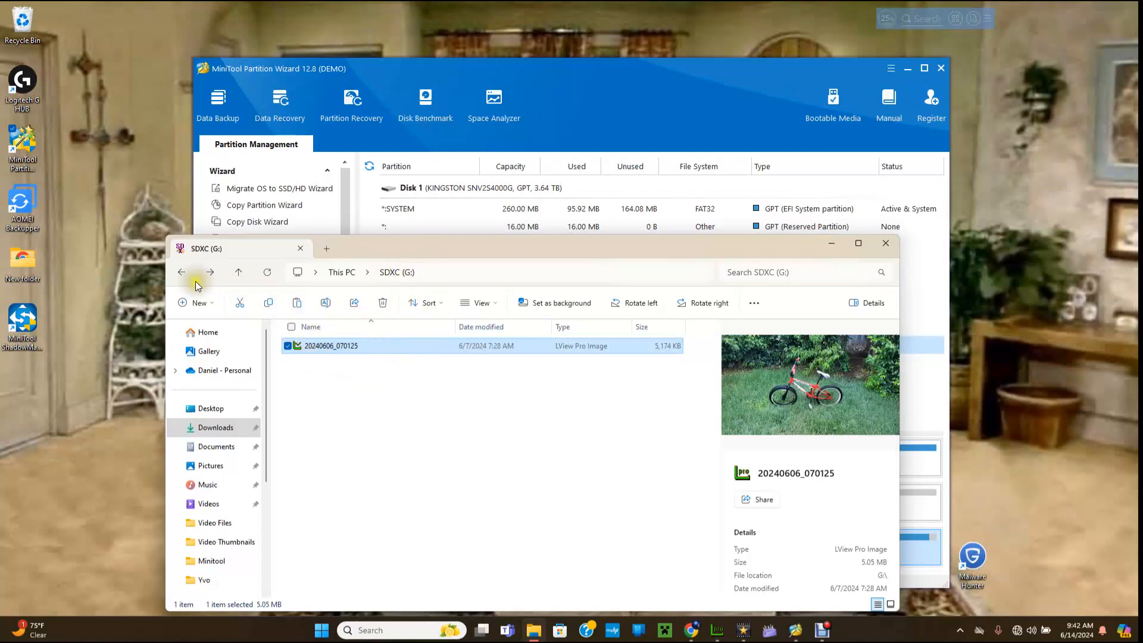
left_click(341, 272)
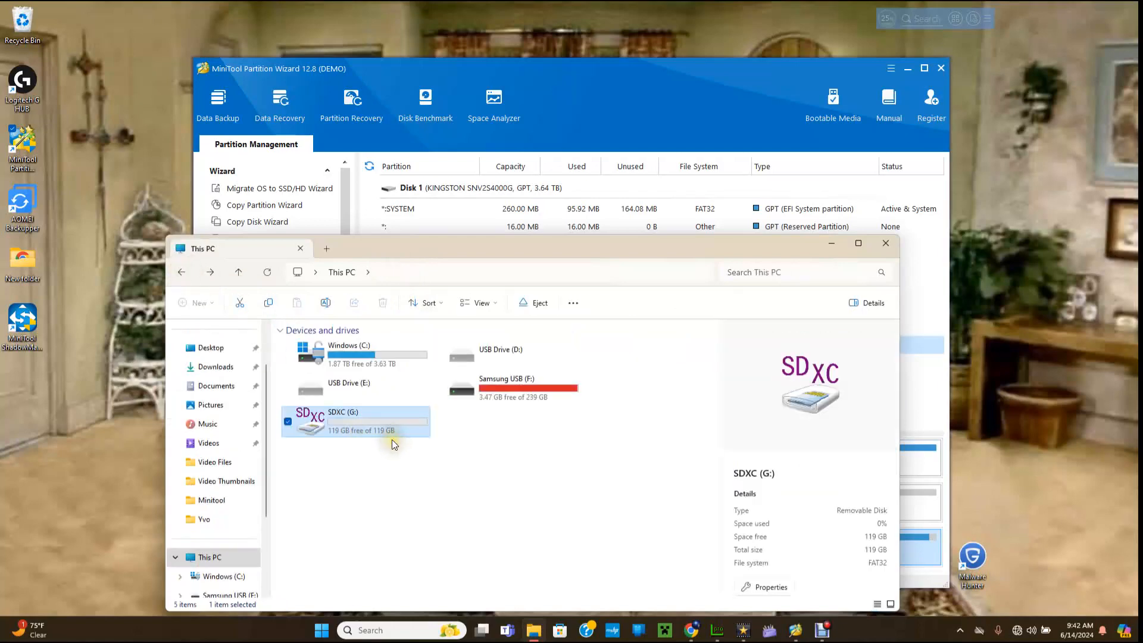